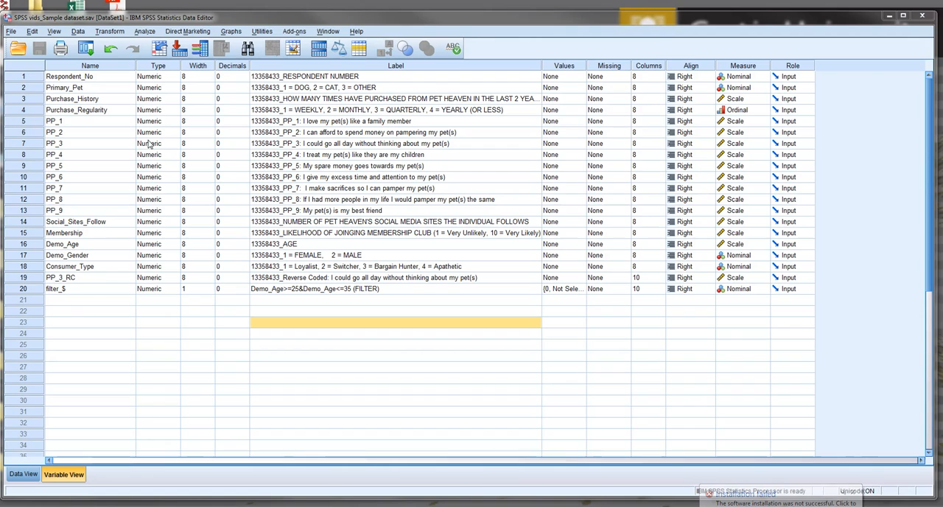
# - Open Analyze > Regression > Linear and make Membership likelihood the dependent variable
pyautogui.click(154, 31)
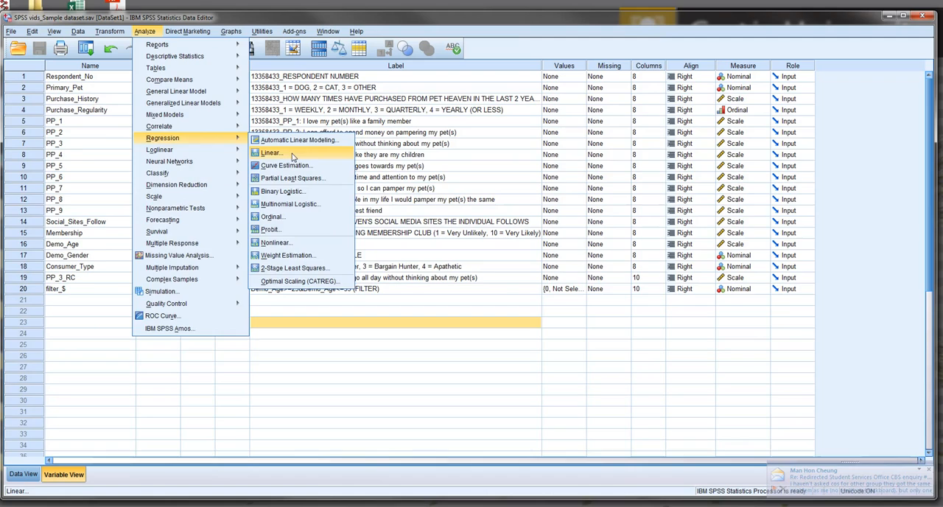
pyautogui.click(263, 152)
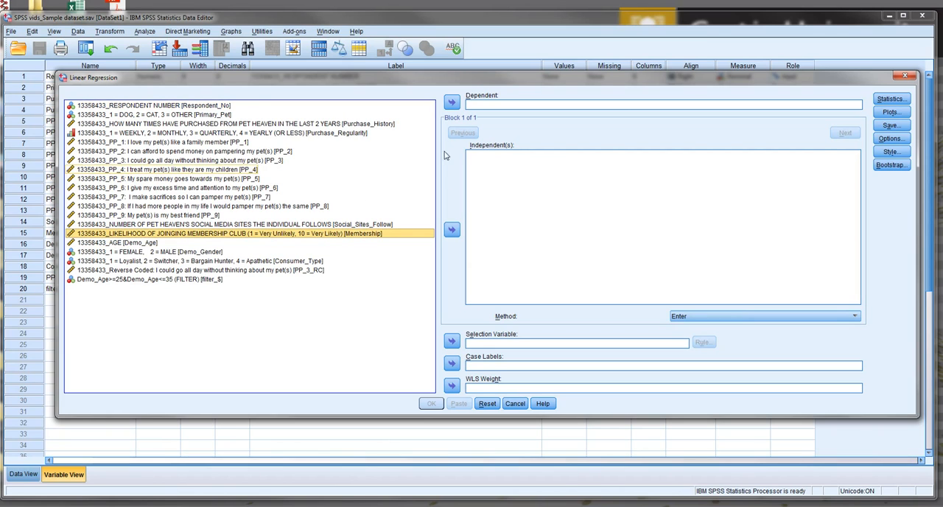
pyautogui.click(450, 100)
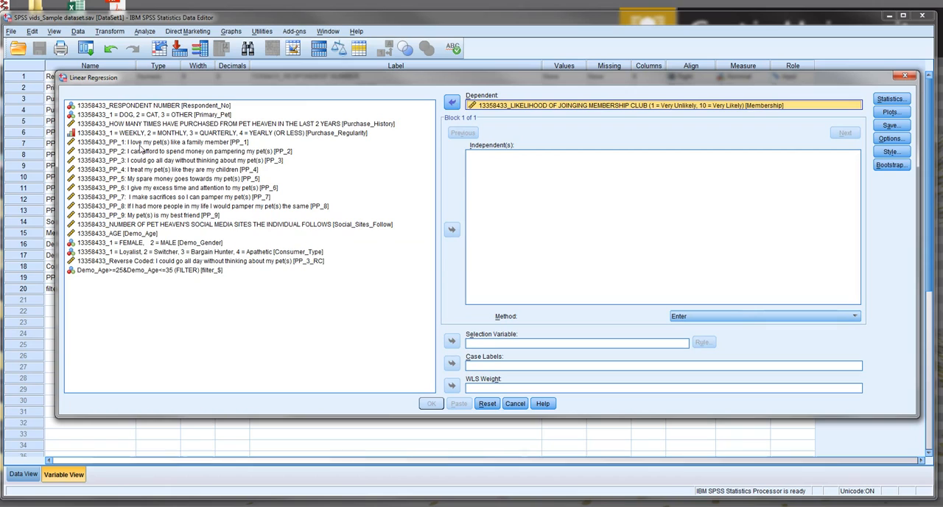
pyautogui.click(198, 251)
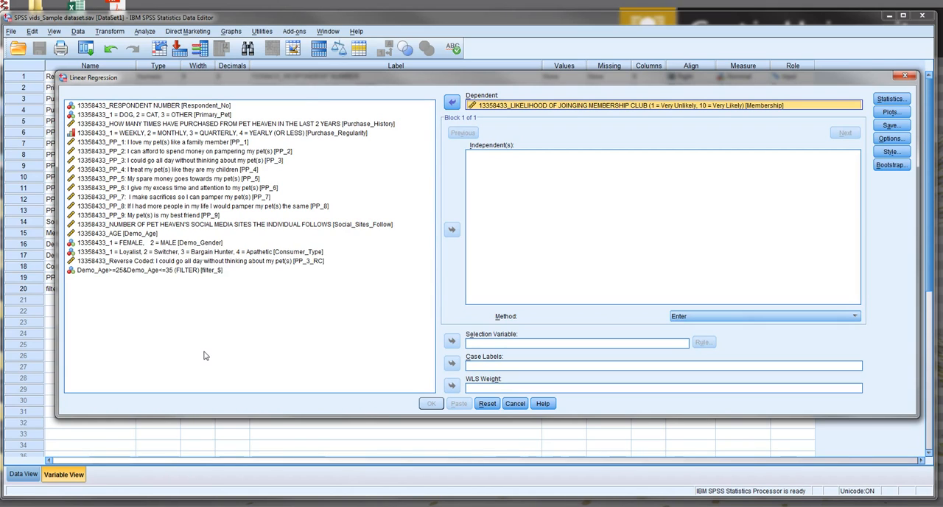
pyautogui.moveTo(523, 416)
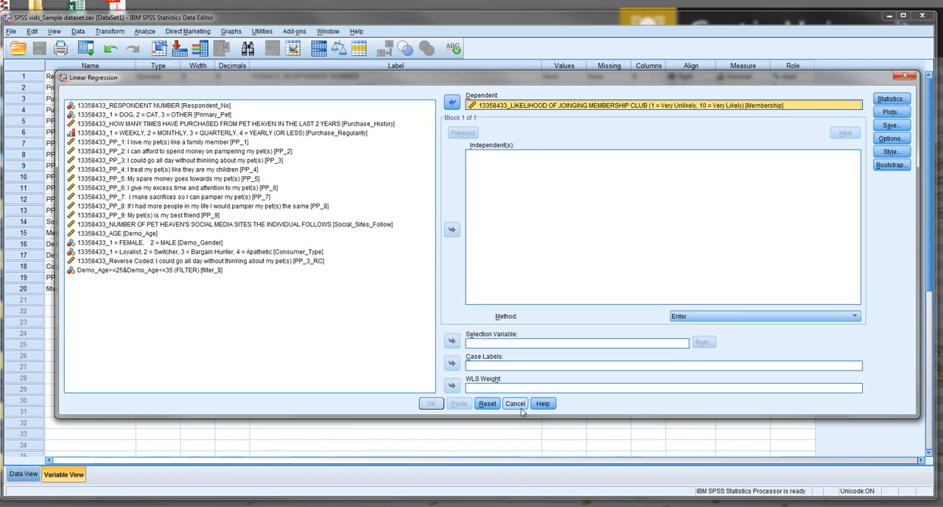
pyautogui.moveTo(536, 383)
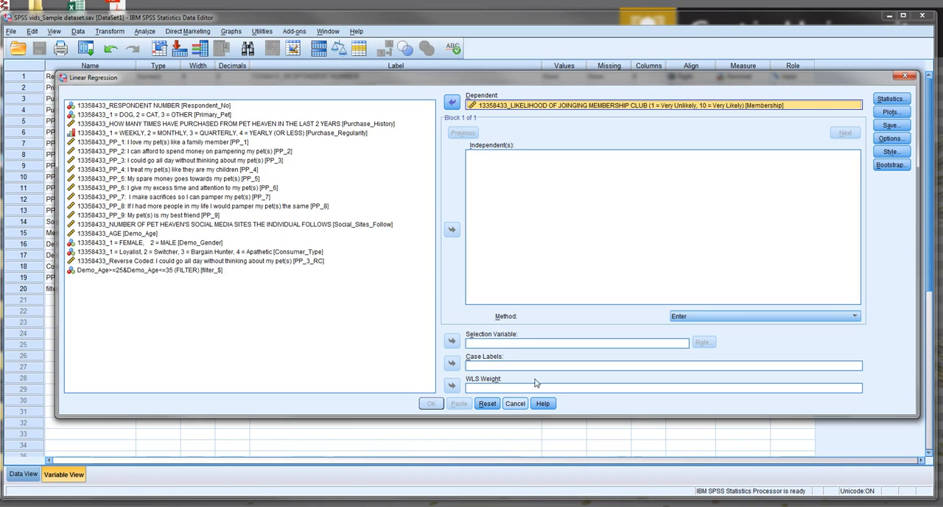
# - Cancel the Linear Regression dialog, open Transform > Compute Variable, and minimise the Output Viewer
pyautogui.click(515, 403)
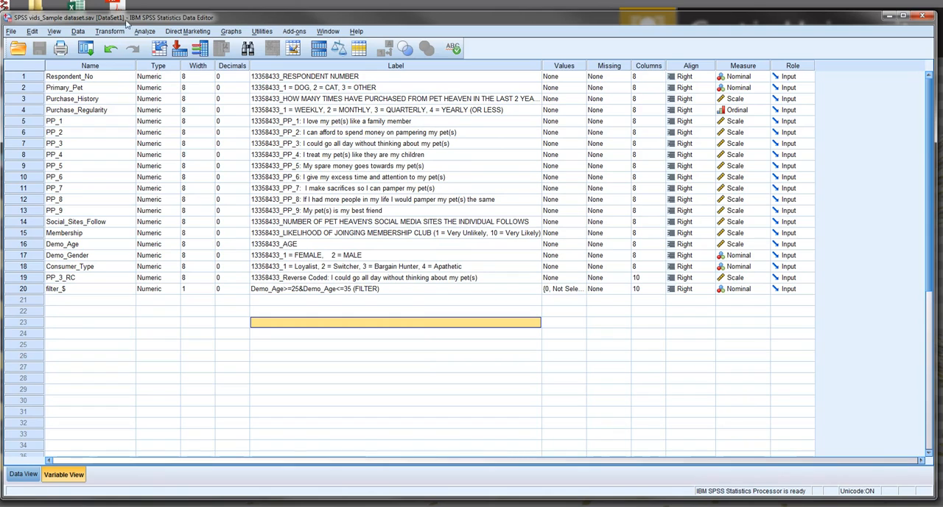
pyautogui.click(109, 32)
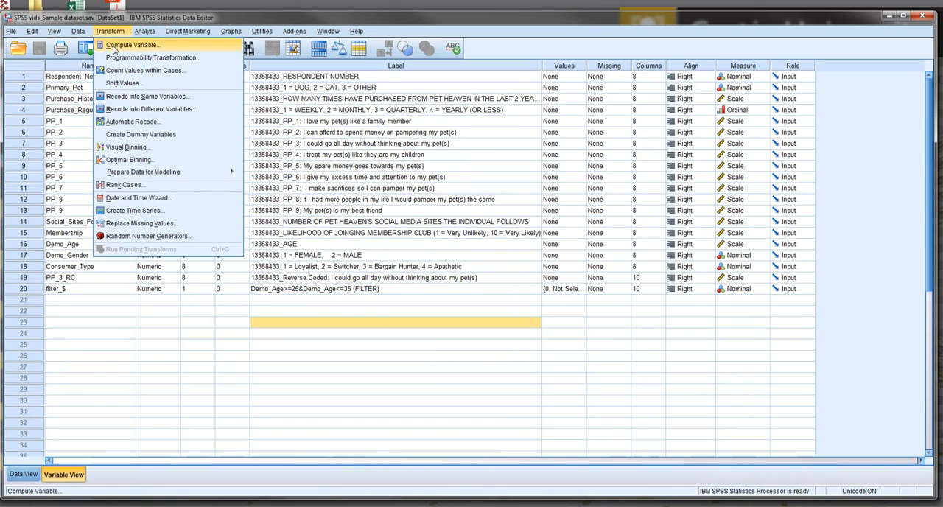
pyautogui.click(147, 48)
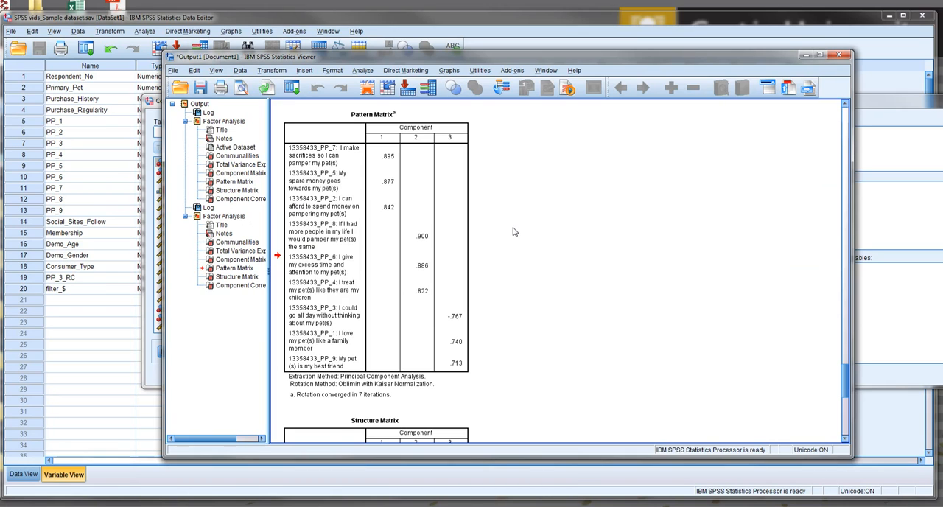
pyautogui.click(419, 240)
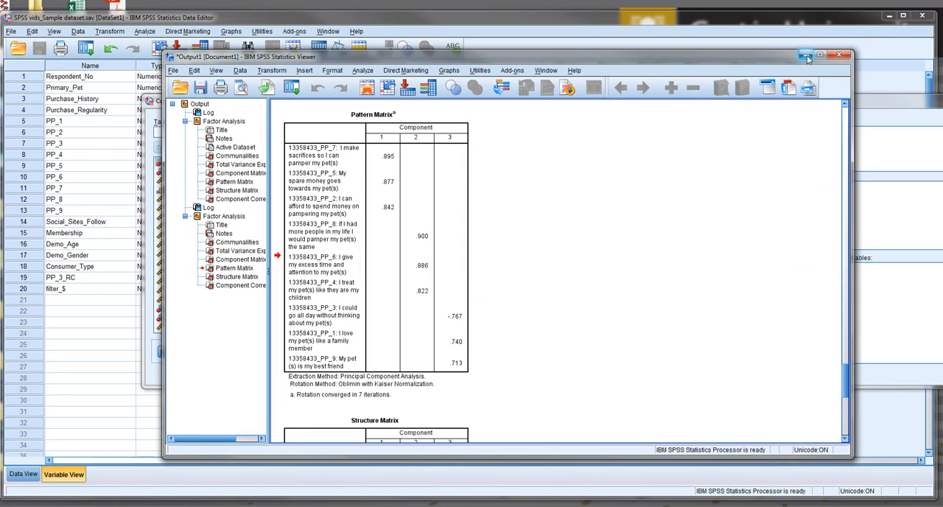
pyautogui.moveTo(808, 54)
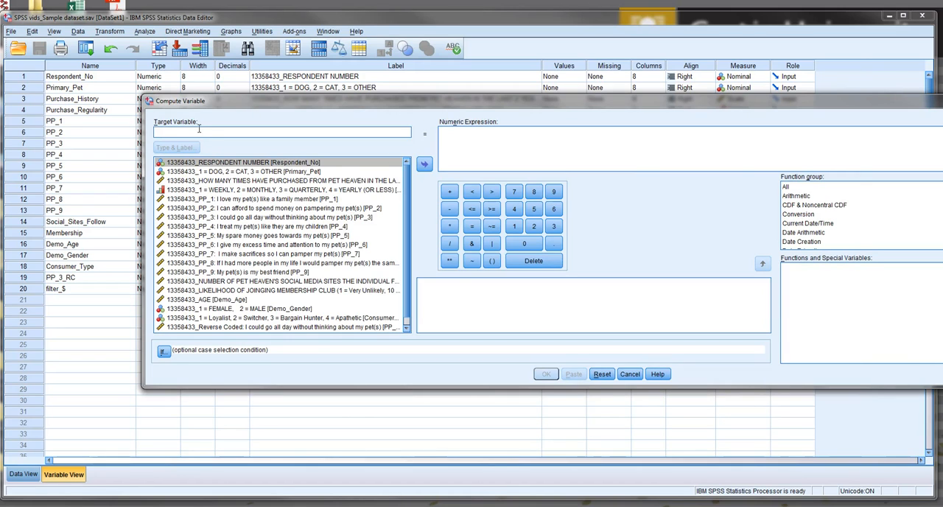
# - Compute target Factor_1_Mean with the expression Mean(PP_7, PP_5, PP_2)
pyautogui.write('Factor_1')
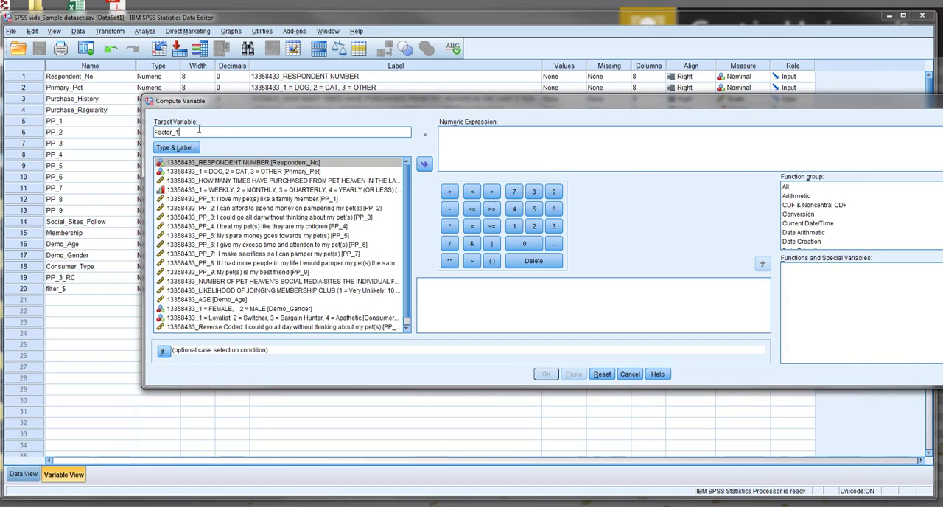
pyautogui.write('_Mean')
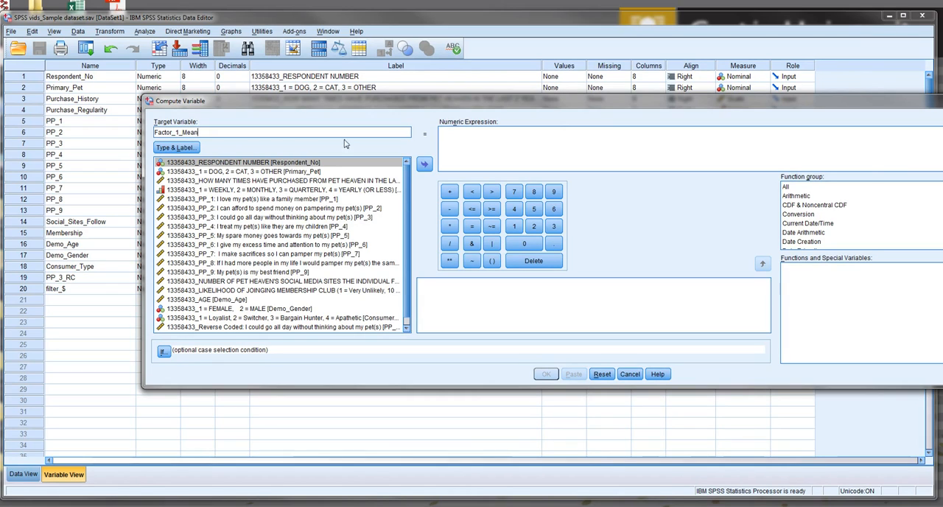
pyautogui.write('Mea')
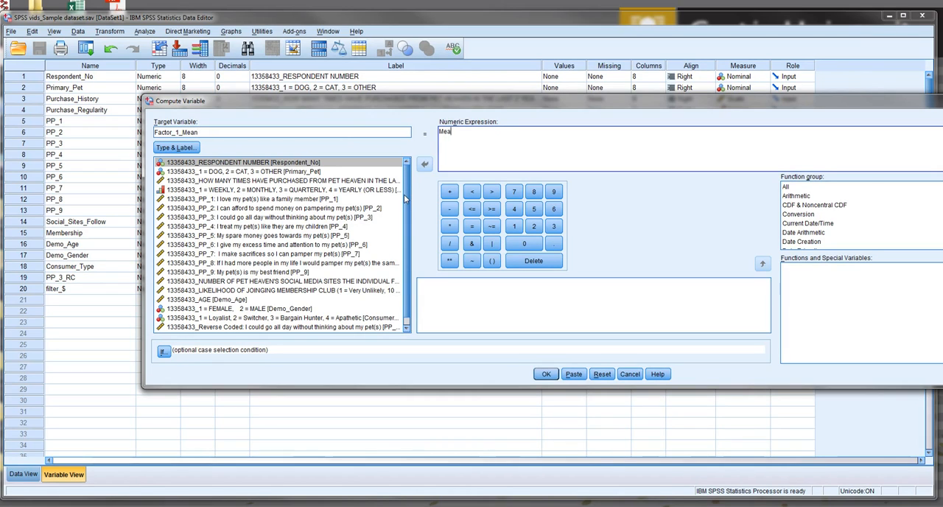
pyautogui.write('n')
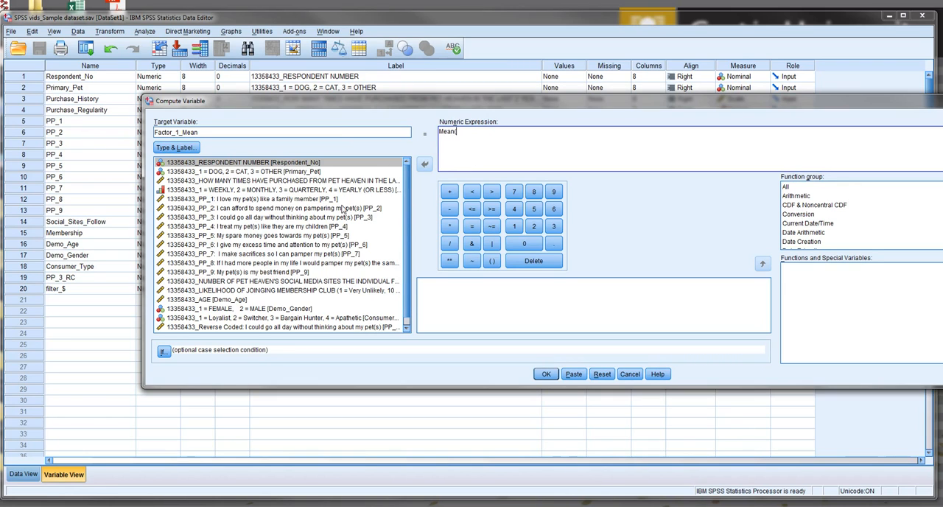
pyautogui.click(272, 208)
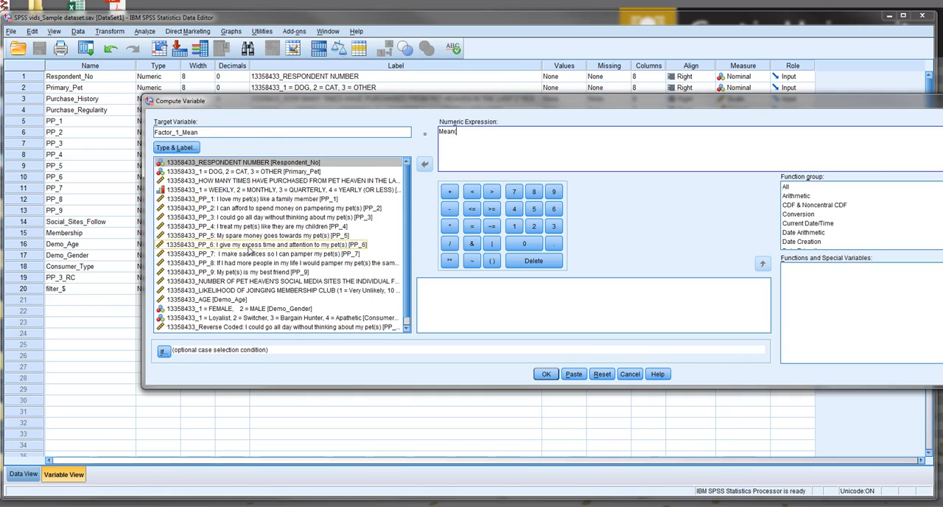
pyautogui.click(258, 162)
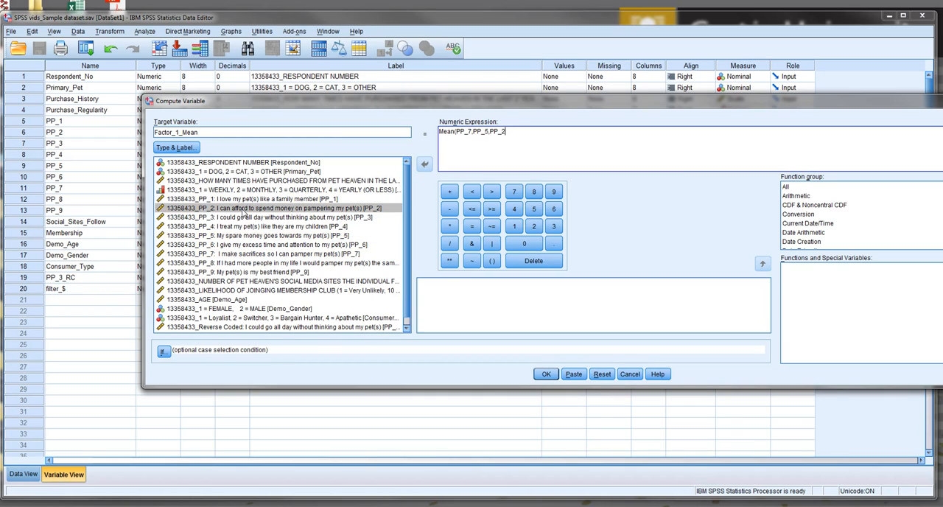
pyautogui.moveTo(300, 199)
pyautogui.write(')')
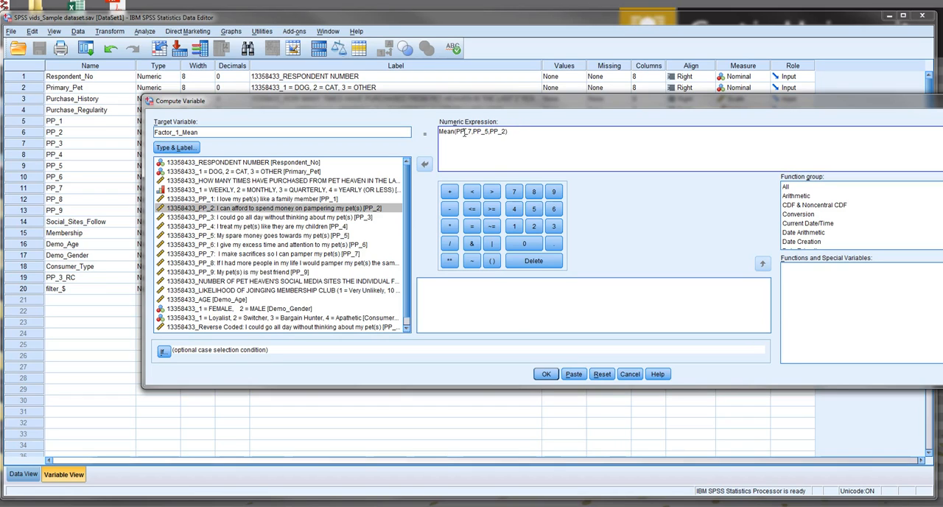
pyautogui.click(545, 373)
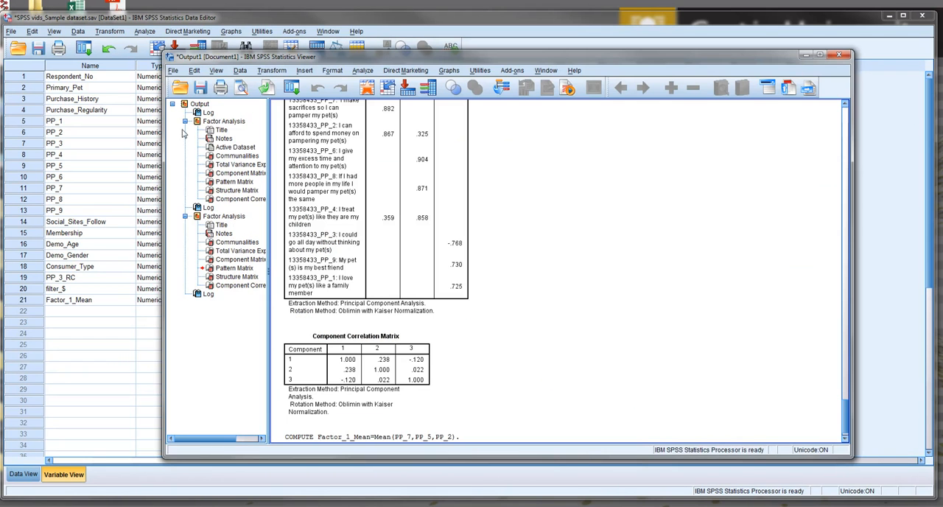
# - Compute Factor_2_Mean = Mean(PP_8, PP_6, PP_4) and Factor_3_Mean = Mean(PP_3, PP_1, PP_9)
pyautogui.click(271, 70)
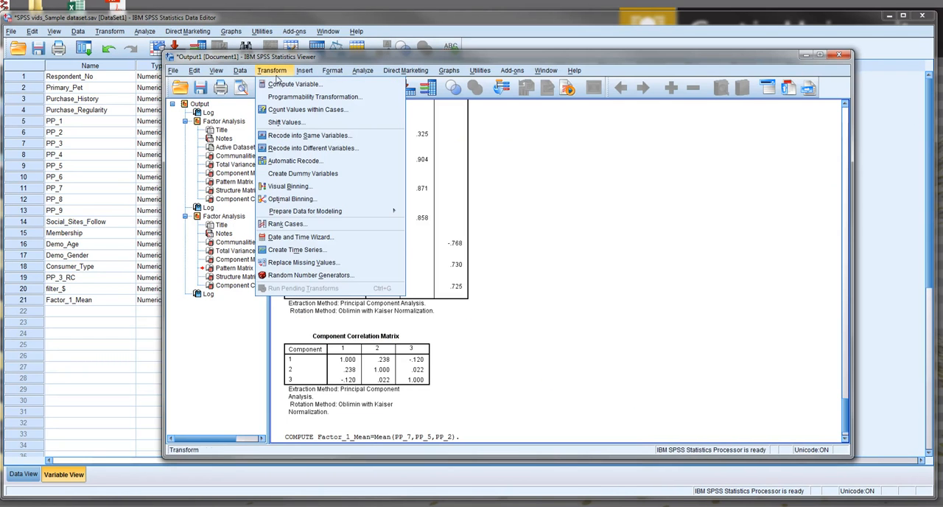
pyautogui.click(303, 87)
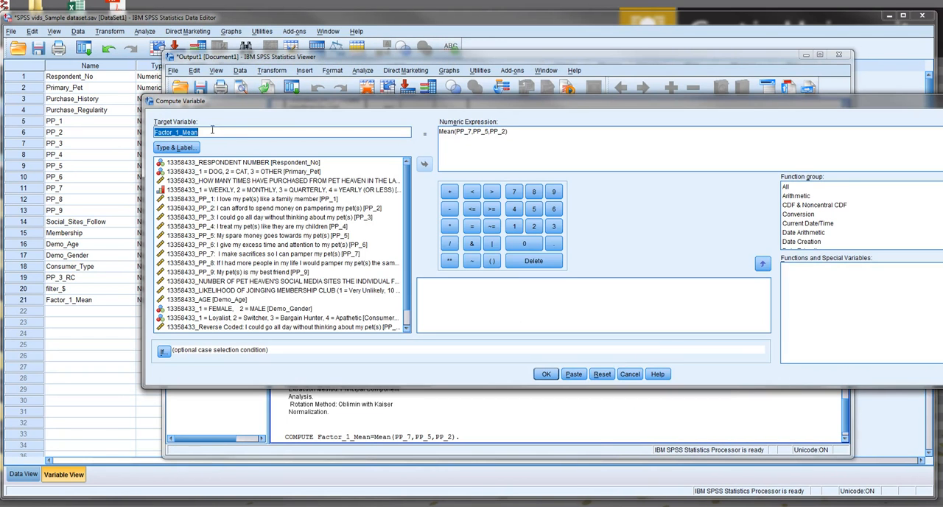
pyautogui.write('Factor_2_Mean')
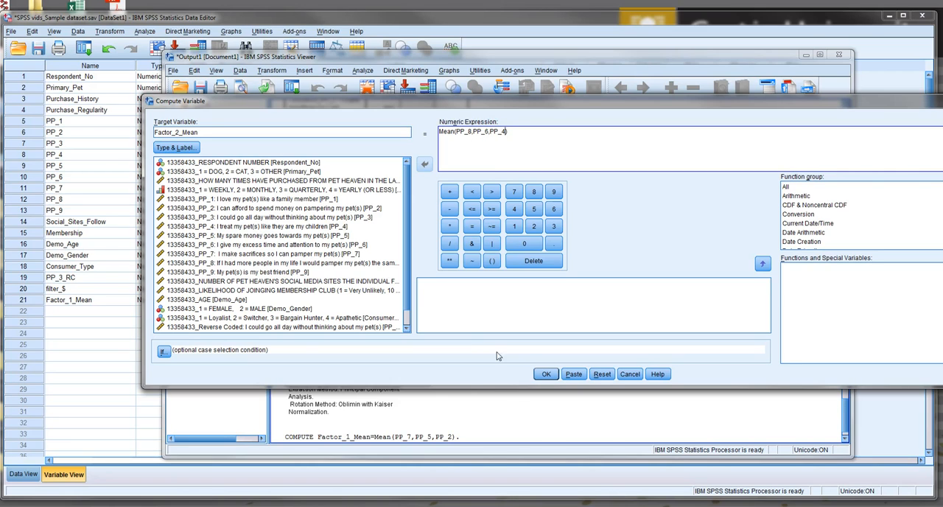
pyautogui.click(545, 374)
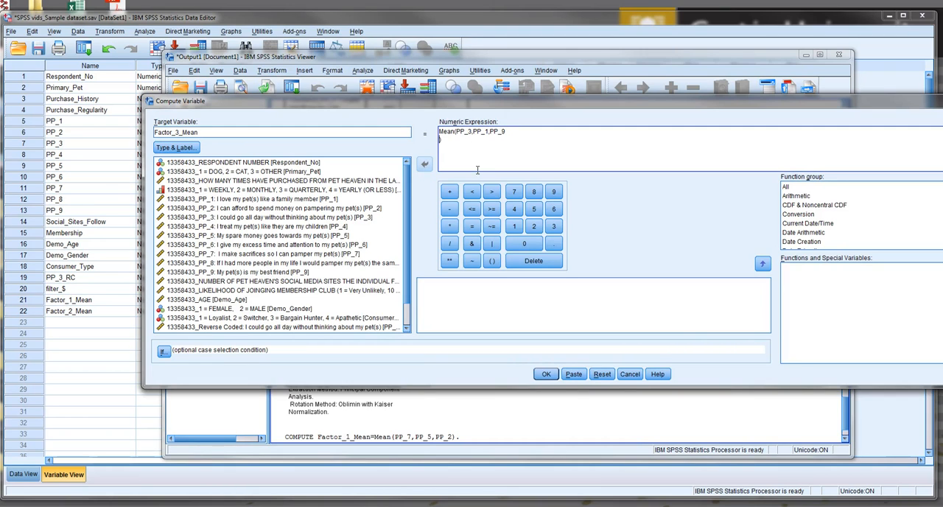
pyautogui.click(545, 373)
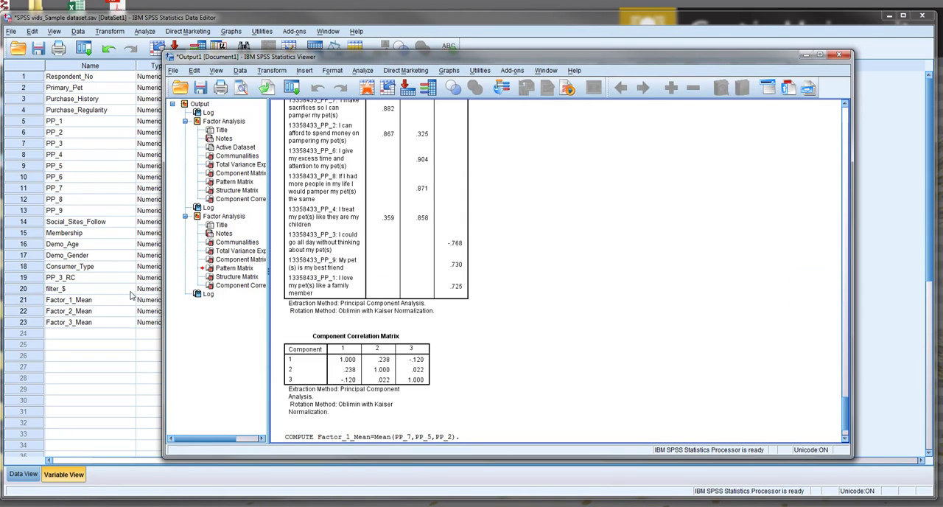
pyautogui.scroll(-3)
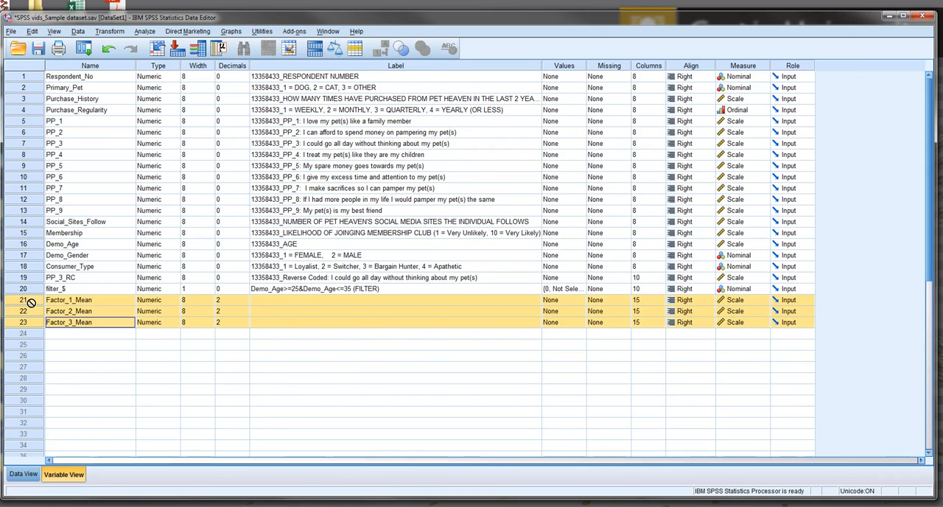
pyautogui.click(17, 474)
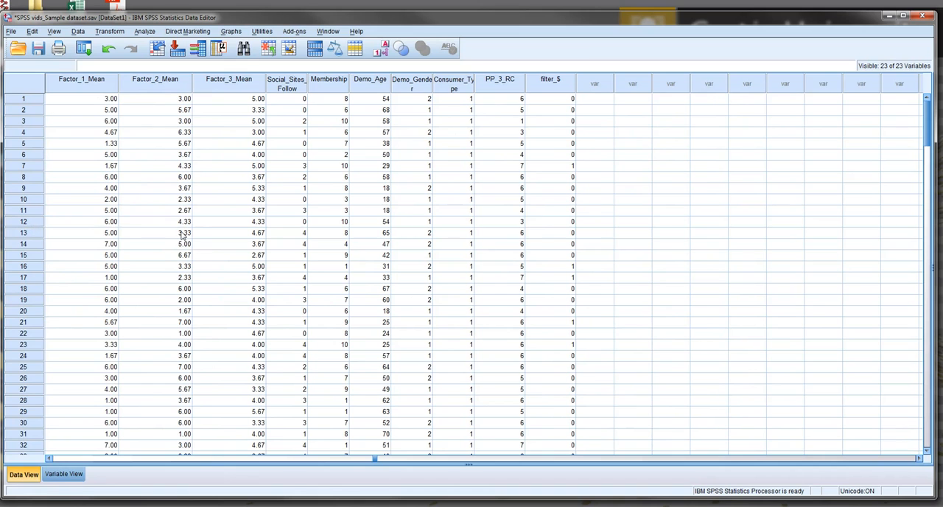
pyautogui.click(80, 80)
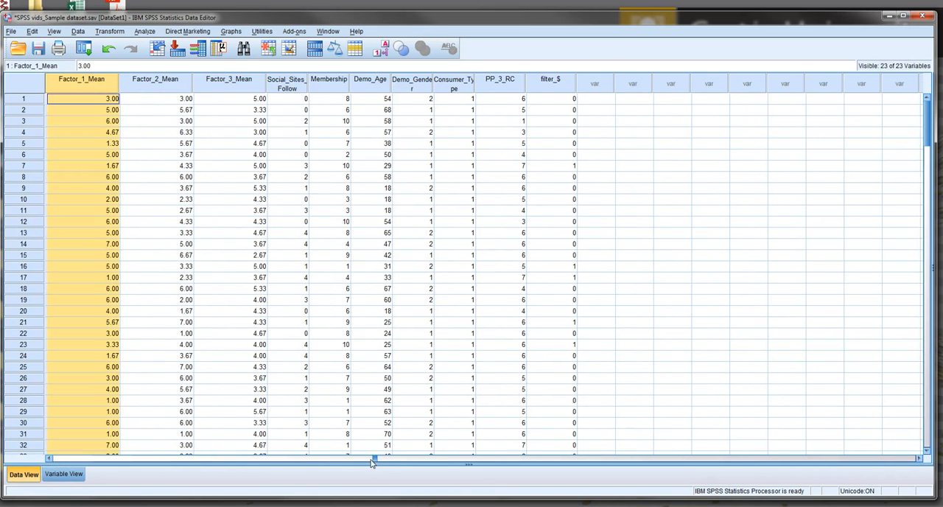
pyautogui.hscroll(-3)
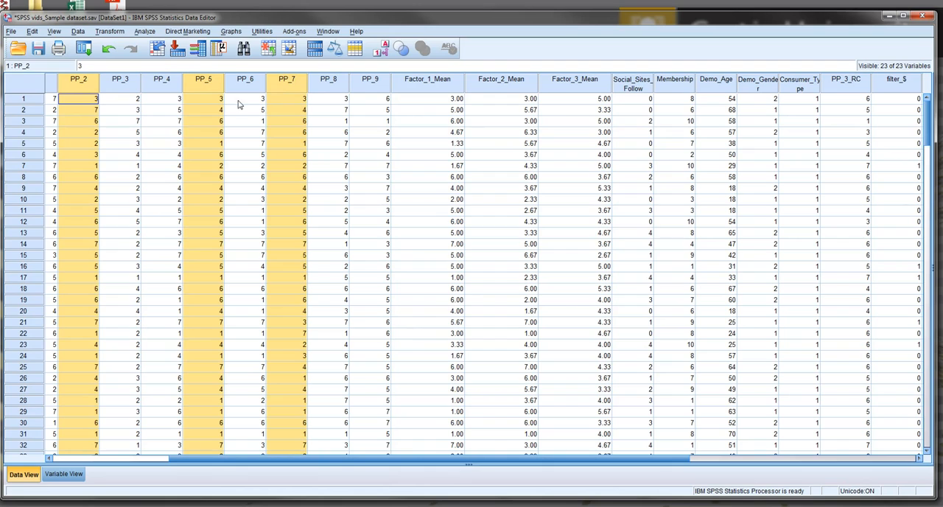
pyautogui.moveTo(80, 119)
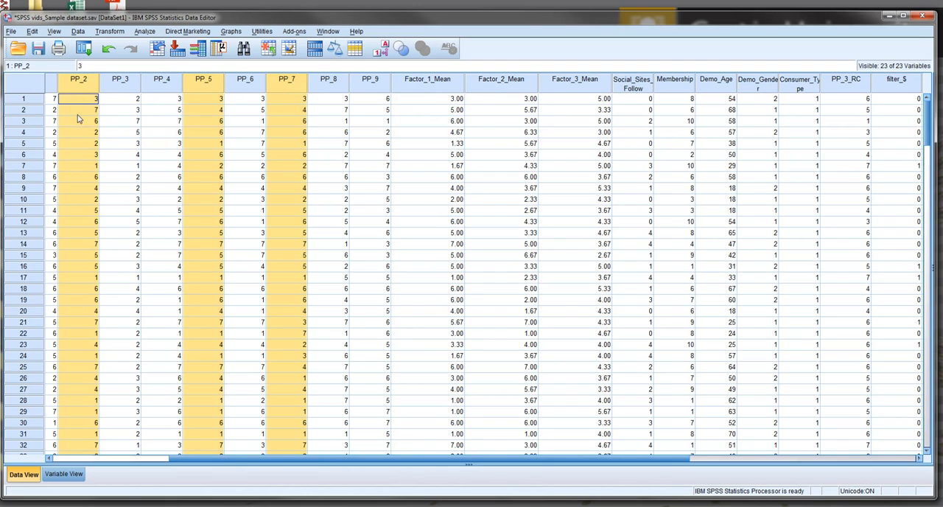
pyautogui.moveTo(423, 117)
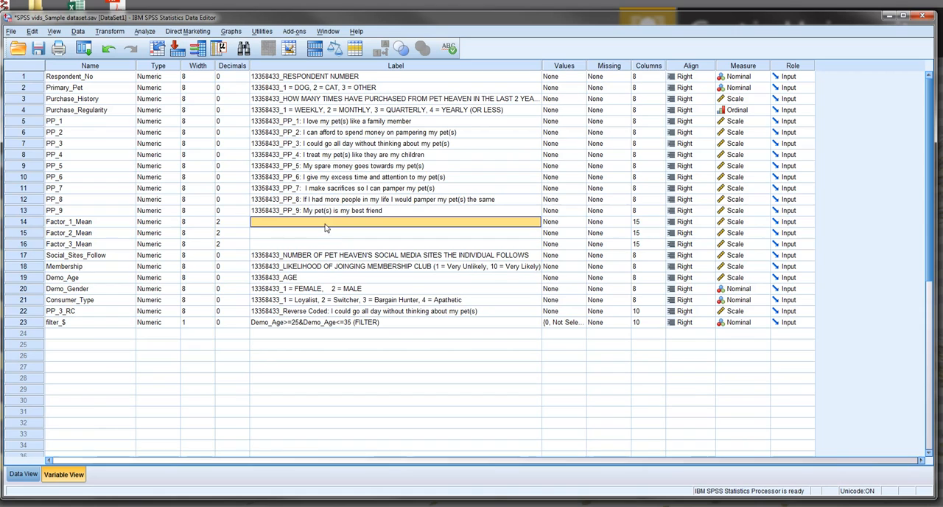
pyautogui.moveTo(299, 132)
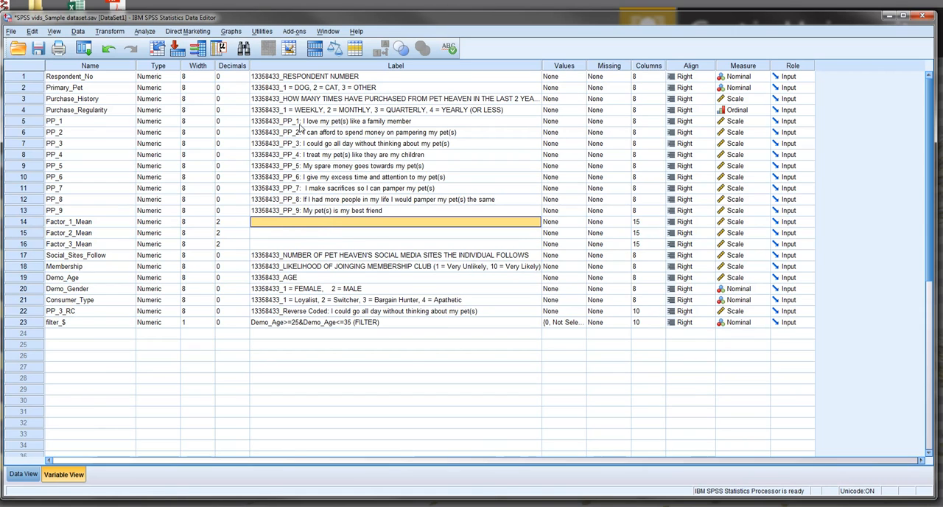
pyautogui.moveTo(309, 228)
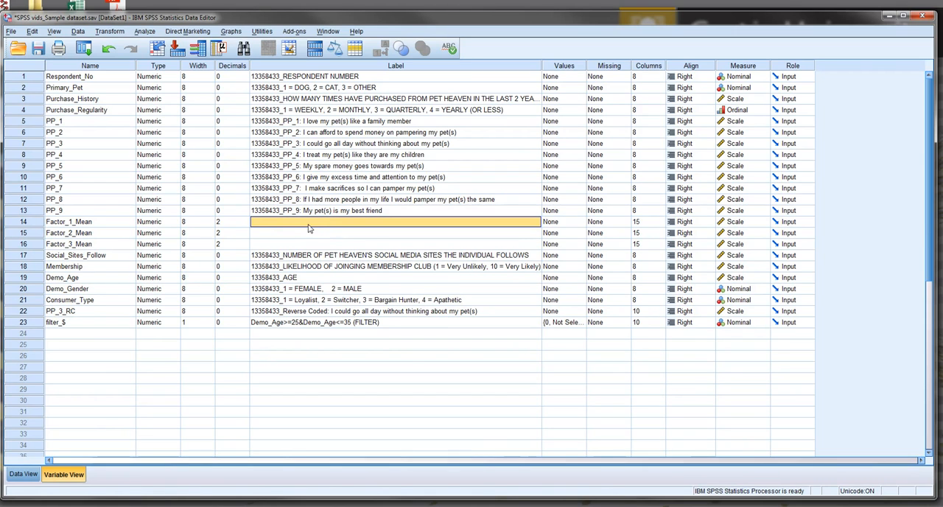
pyautogui.moveTo(743, 232)
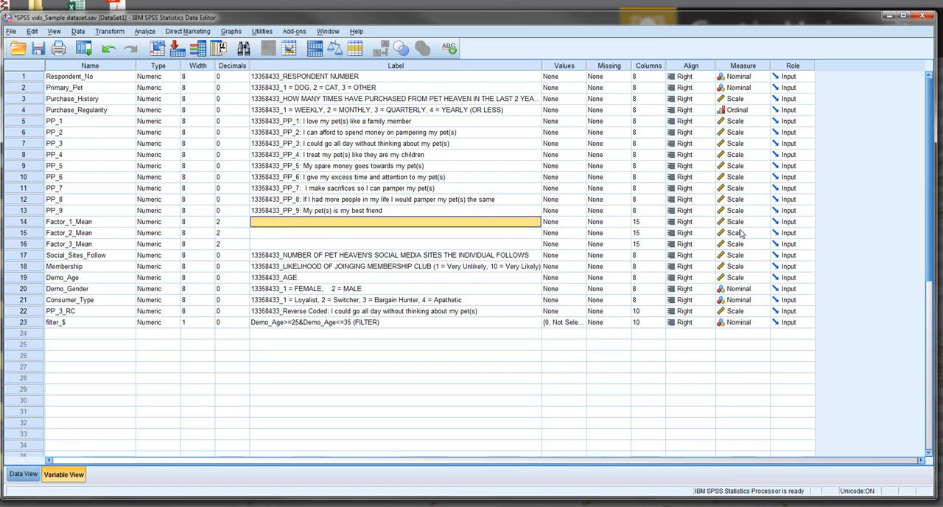
pyautogui.moveTo(239, 239)
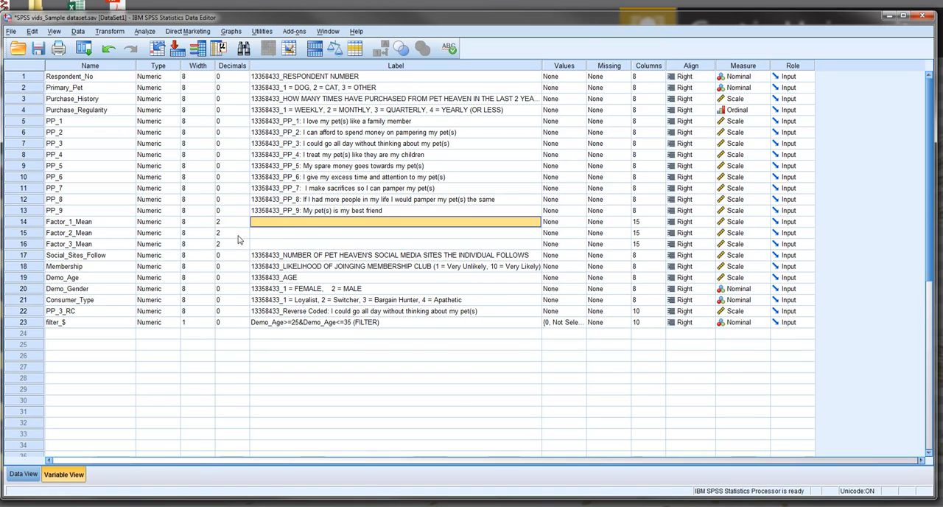
pyautogui.moveTo(730, 228)
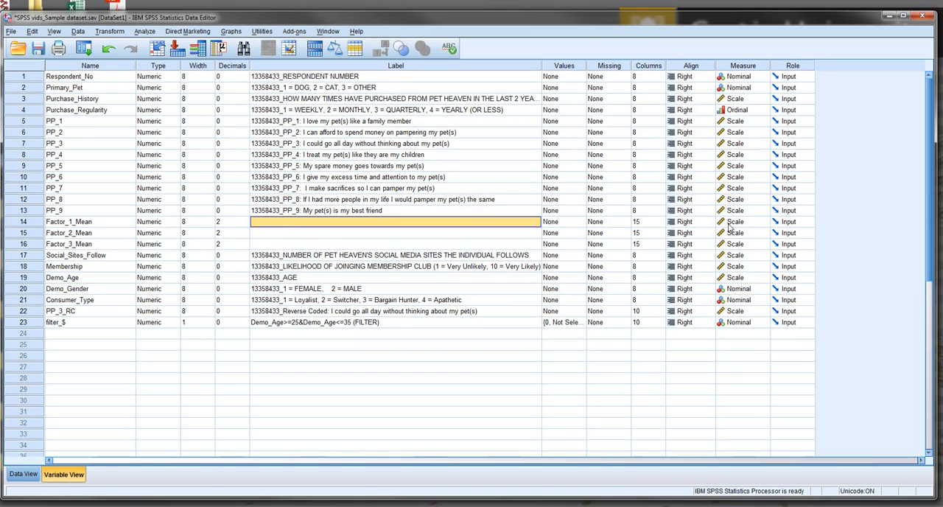
pyautogui.moveTo(747, 225)
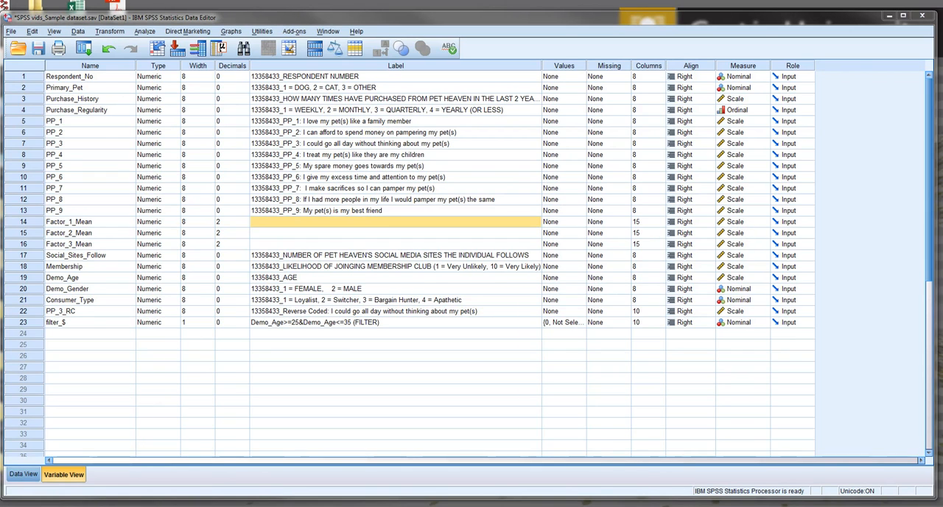
# - In Linear Regression, set Membership as dependent, with factor means and social sites followed as independents
pyautogui.click(147, 32)
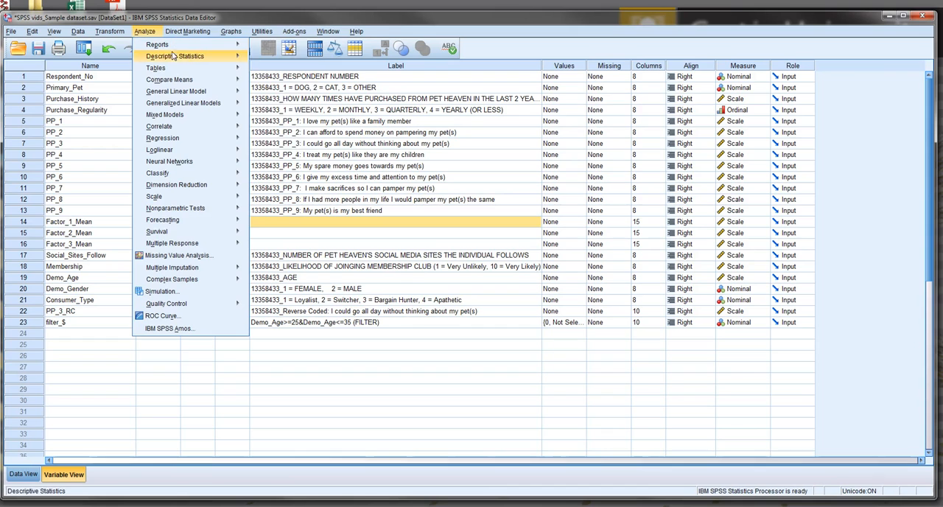
pyautogui.moveTo(190, 138)
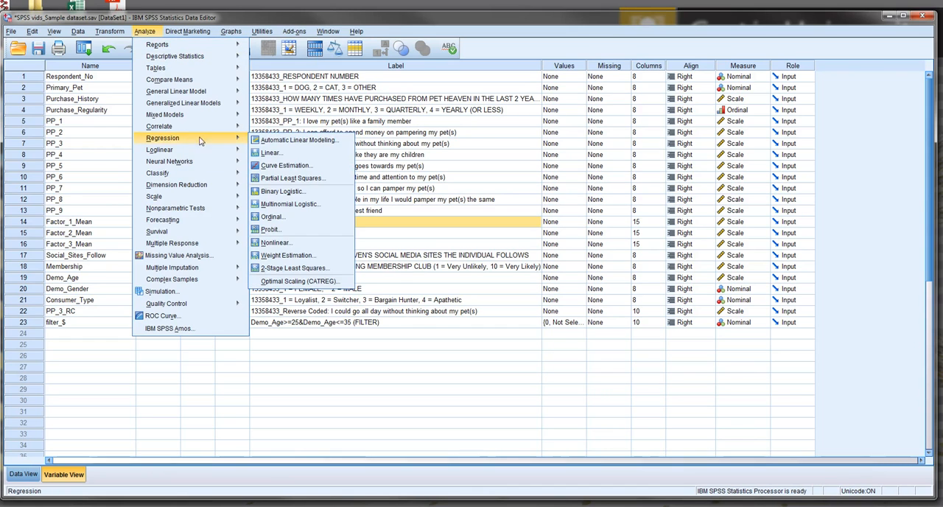
pyautogui.click(276, 152)
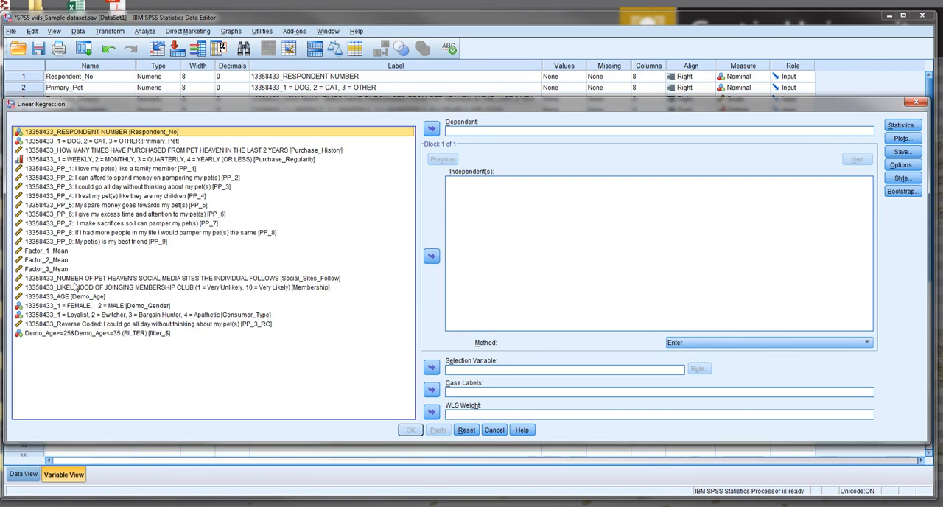
pyautogui.click(431, 122)
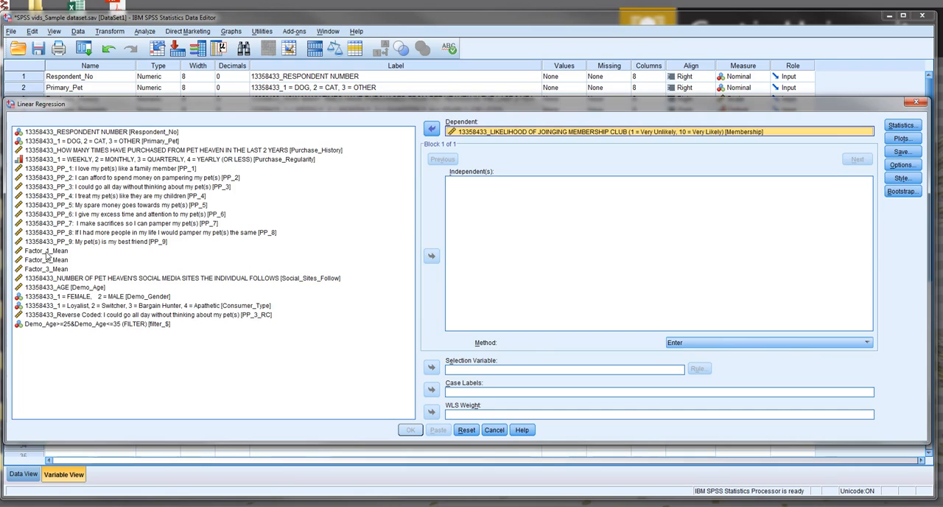
pyautogui.click(46, 250)
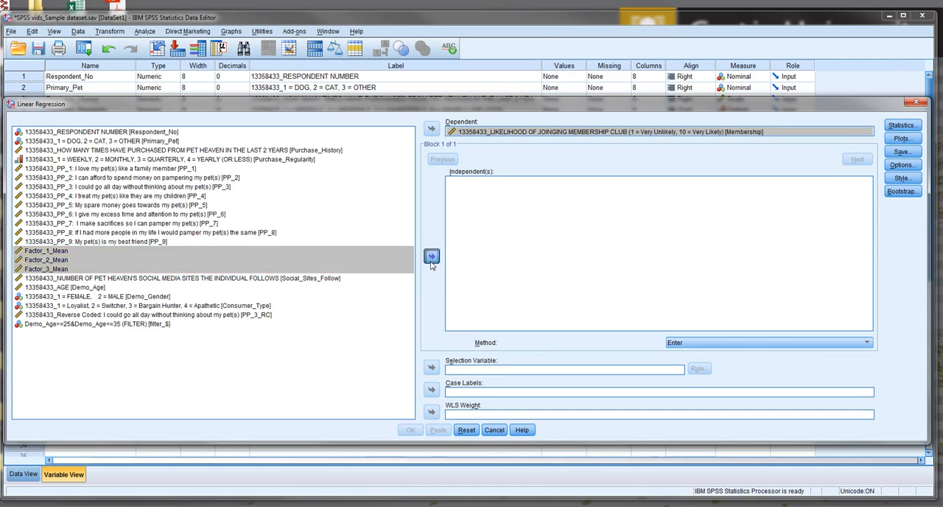
pyautogui.click(431, 257)
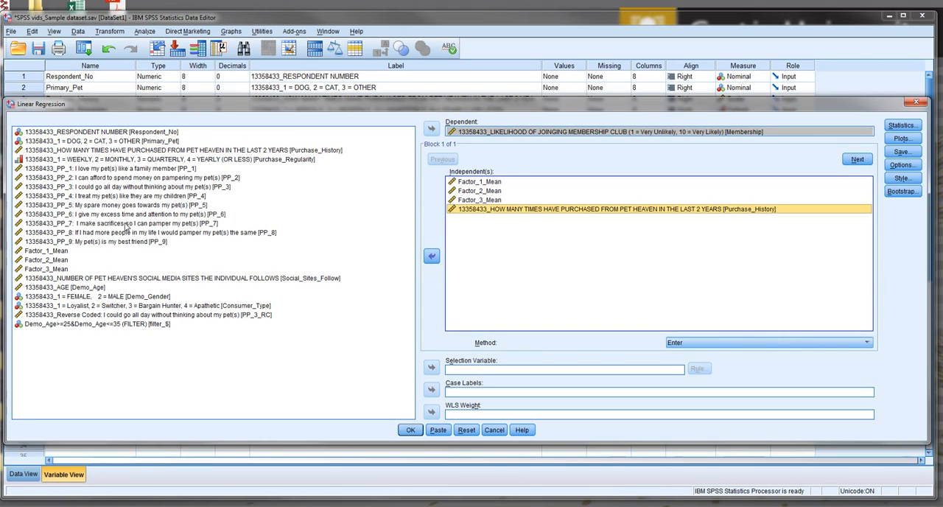
pyautogui.click(177, 279)
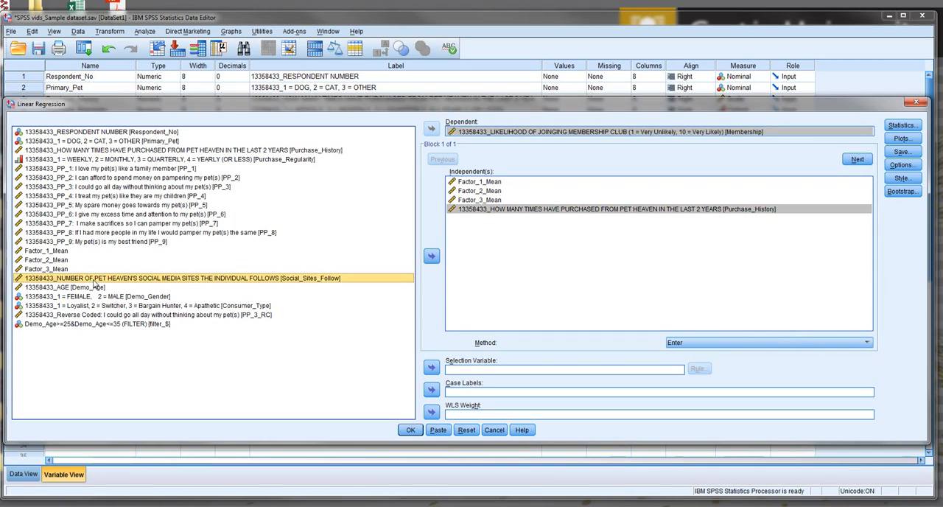
pyautogui.click(430, 256)
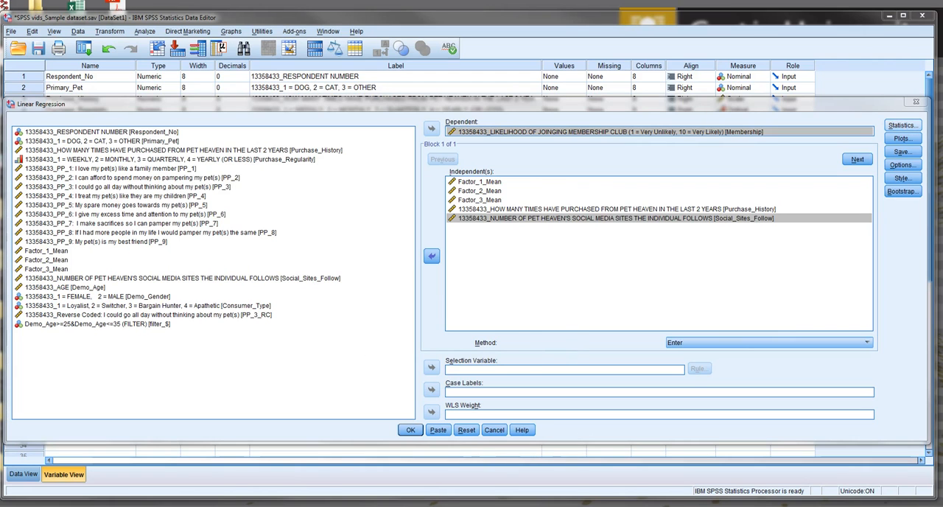
# - Tick Descriptives and R squared change in Statistics, then run the regression
pyautogui.click(904, 123)
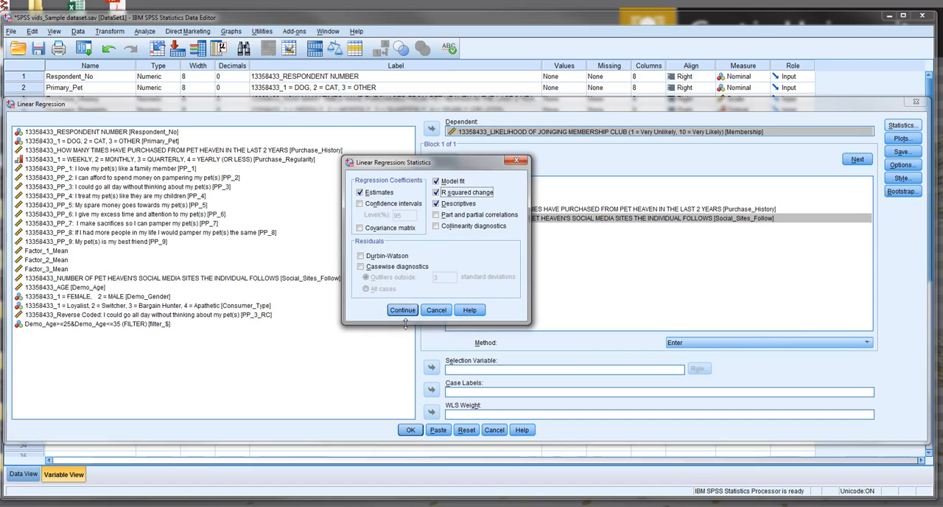
pyautogui.click(402, 310)
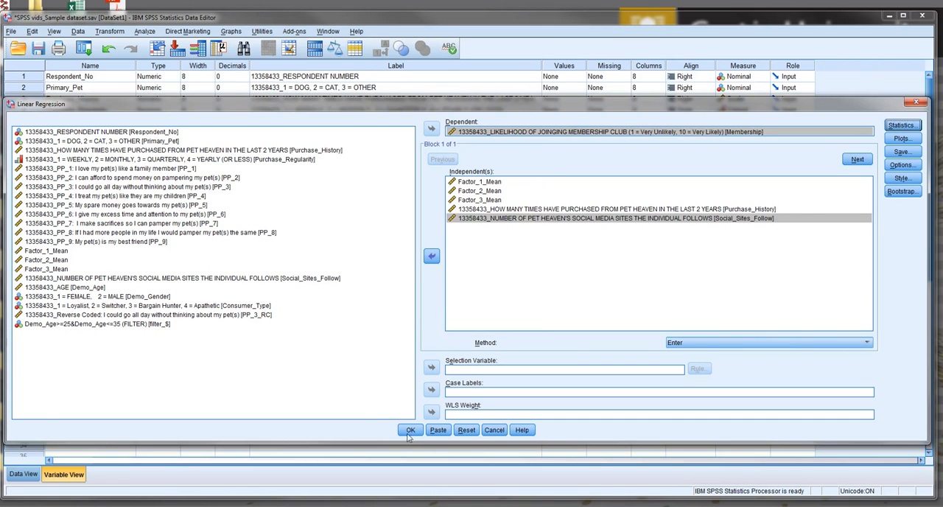
pyautogui.click(410, 430)
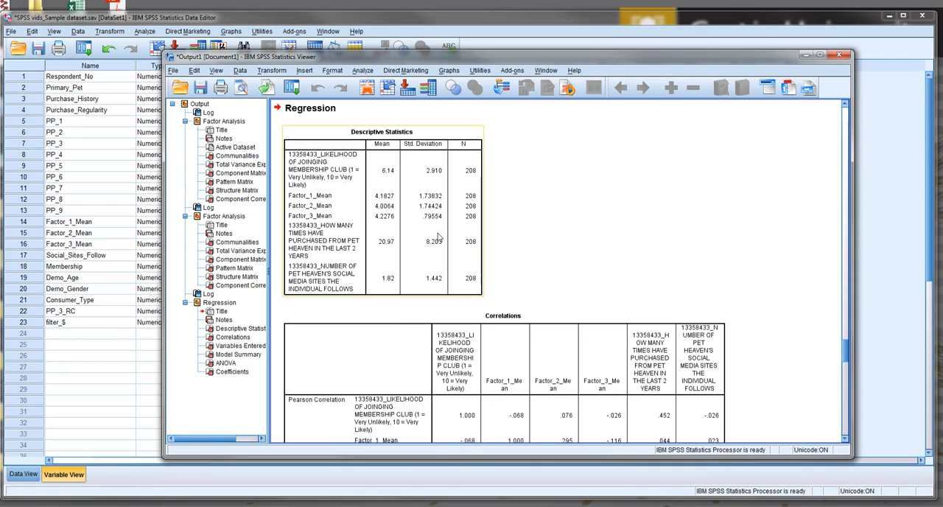
pyautogui.moveTo(400, 166)
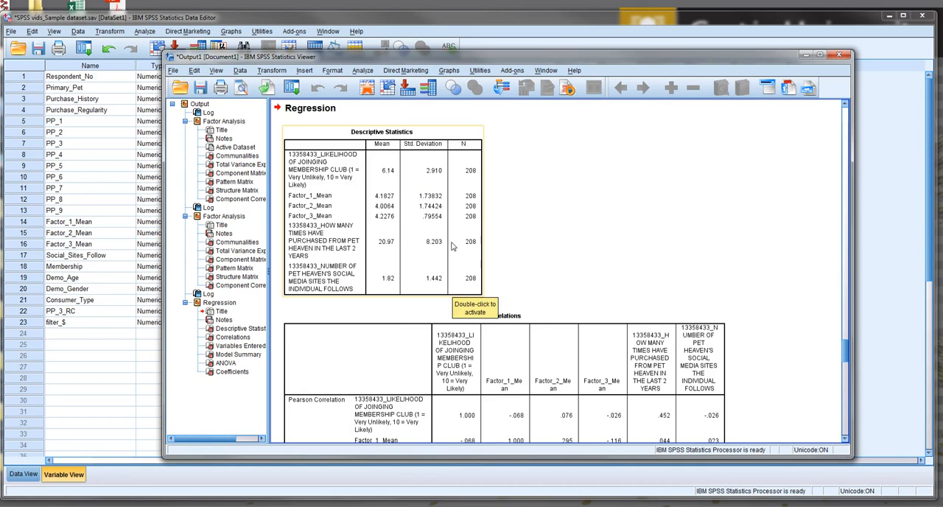
pyautogui.moveTo(596, 232)
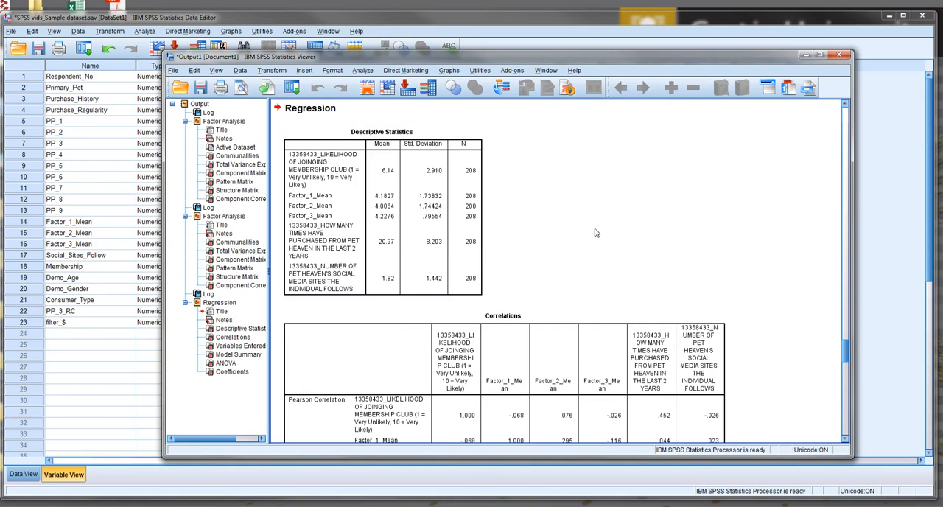
pyautogui.scroll(-3)
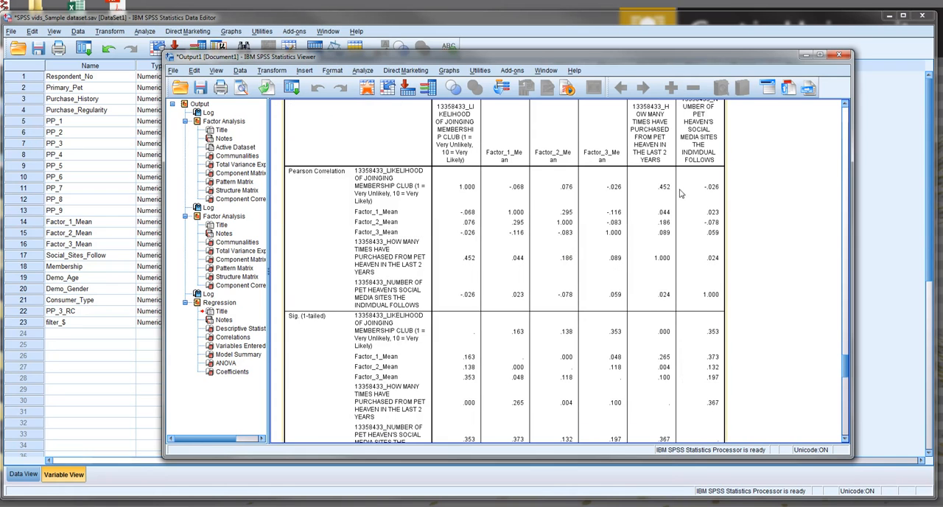
pyautogui.moveTo(501, 202)
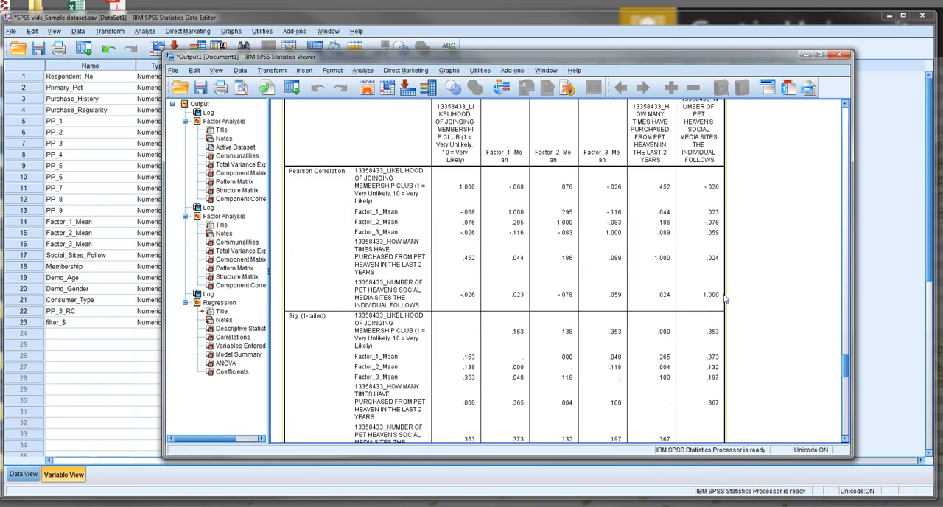
pyautogui.moveTo(483, 187)
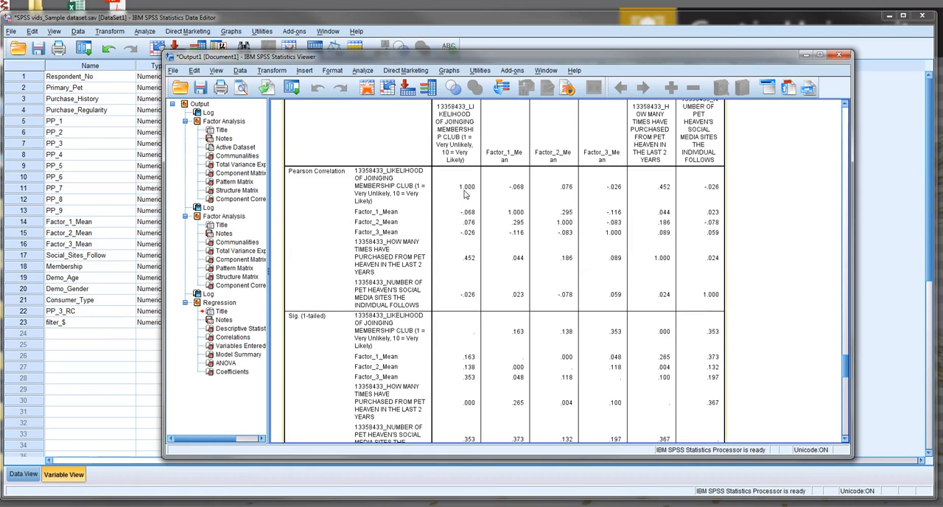
pyautogui.moveTo(452, 190)
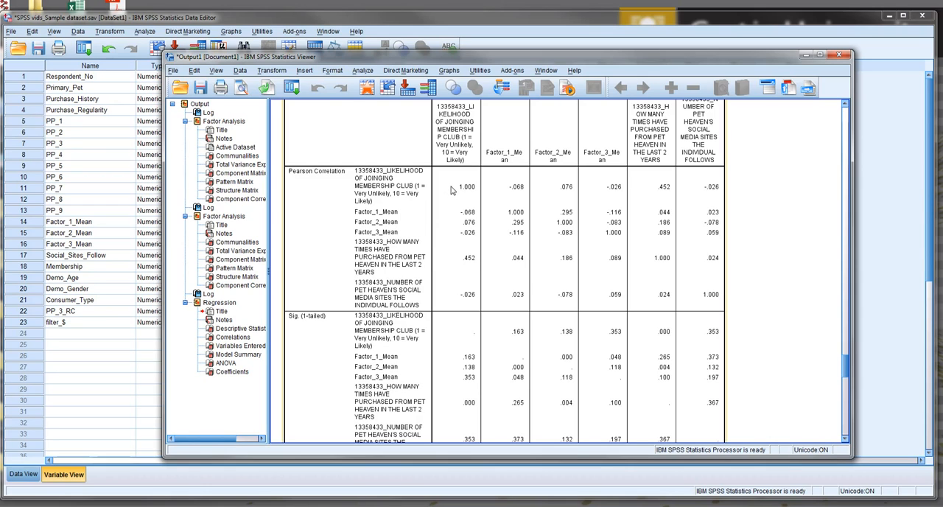
pyautogui.moveTo(453, 190)
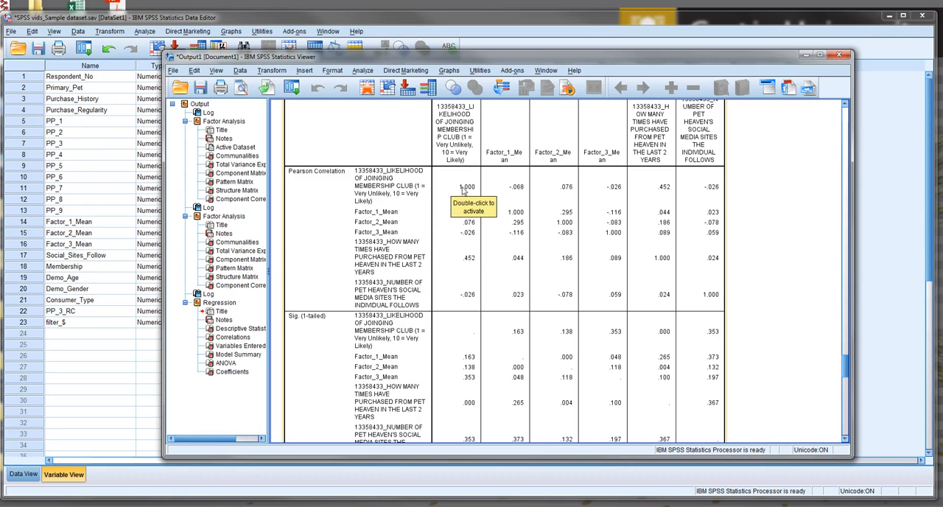
pyautogui.moveTo(483, 226)
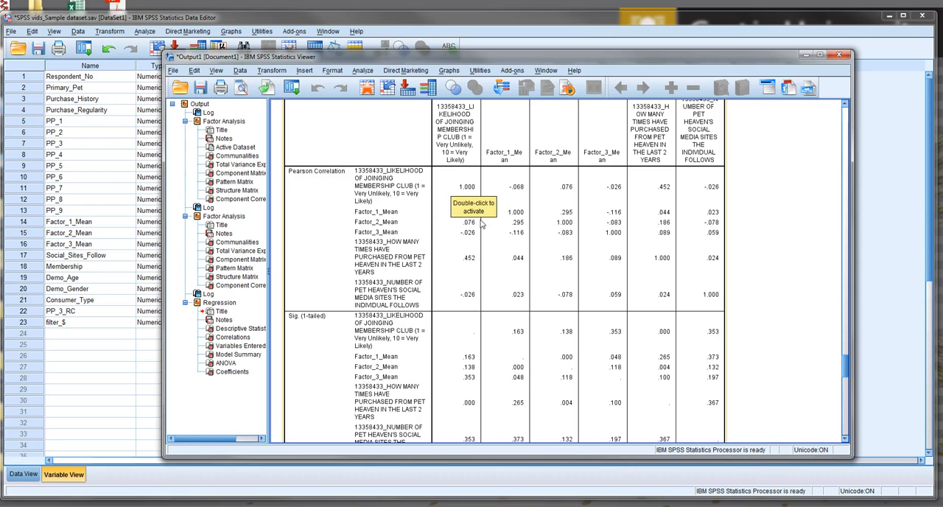
pyautogui.moveTo(464, 276)
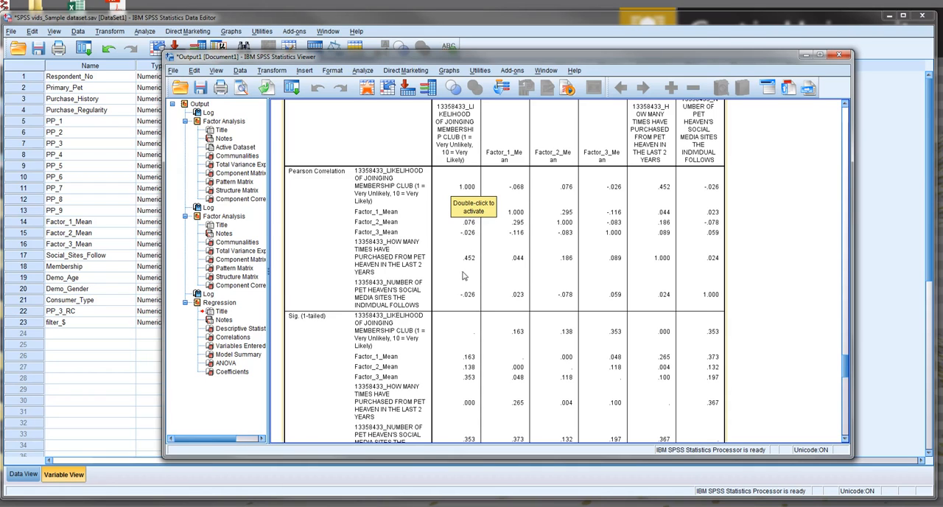
pyautogui.moveTo(459, 296)
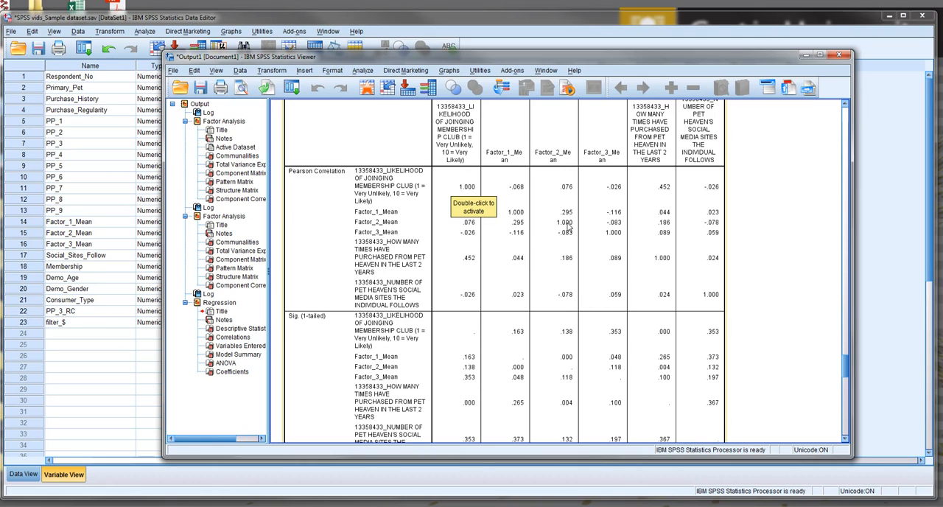
pyautogui.moveTo(508, 229)
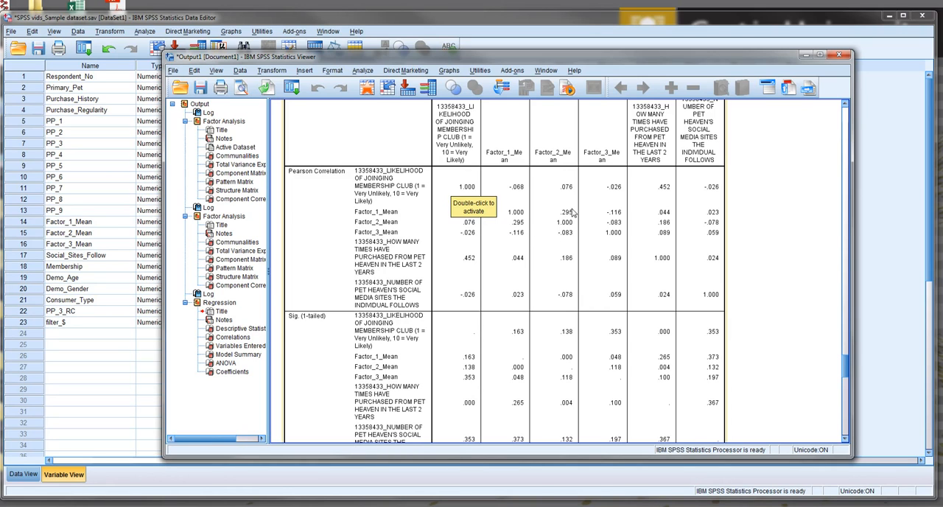
pyautogui.moveTo(552, 224)
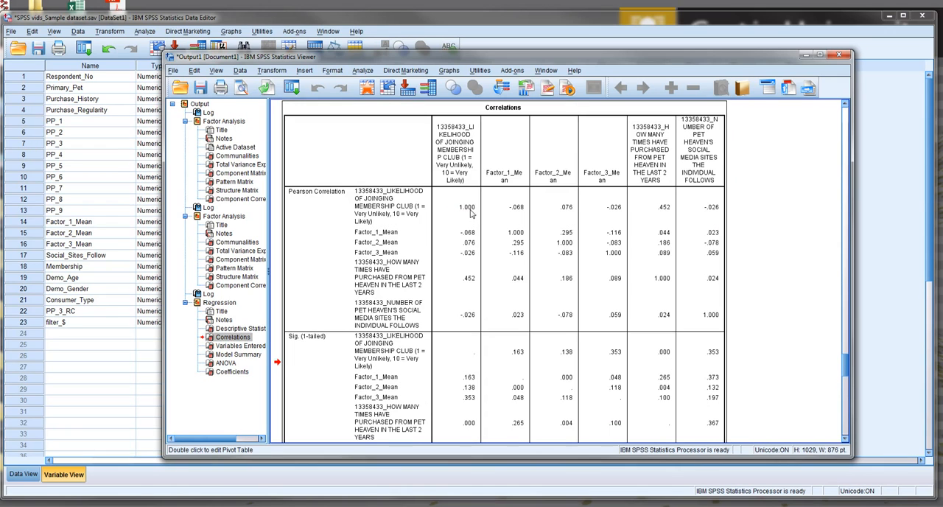
pyautogui.moveTo(462, 251)
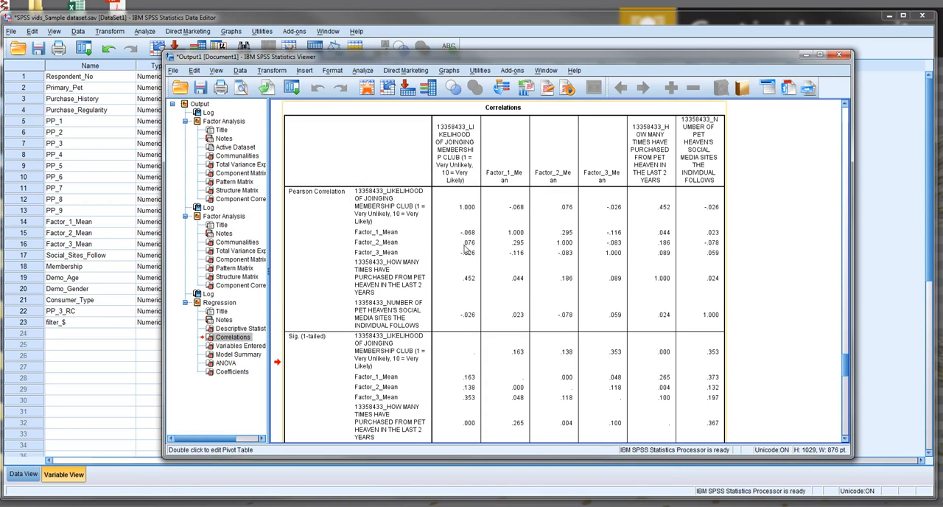
pyautogui.moveTo(567, 280)
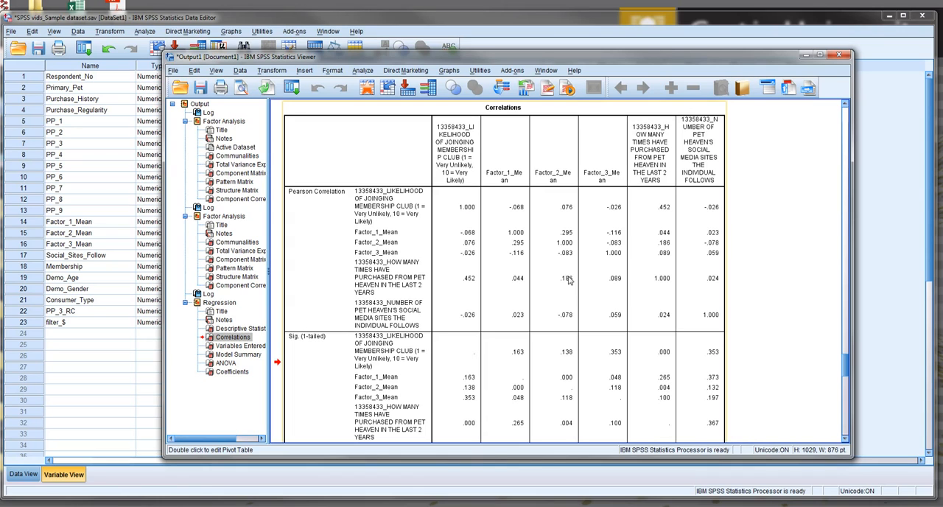
pyautogui.moveTo(545, 216)
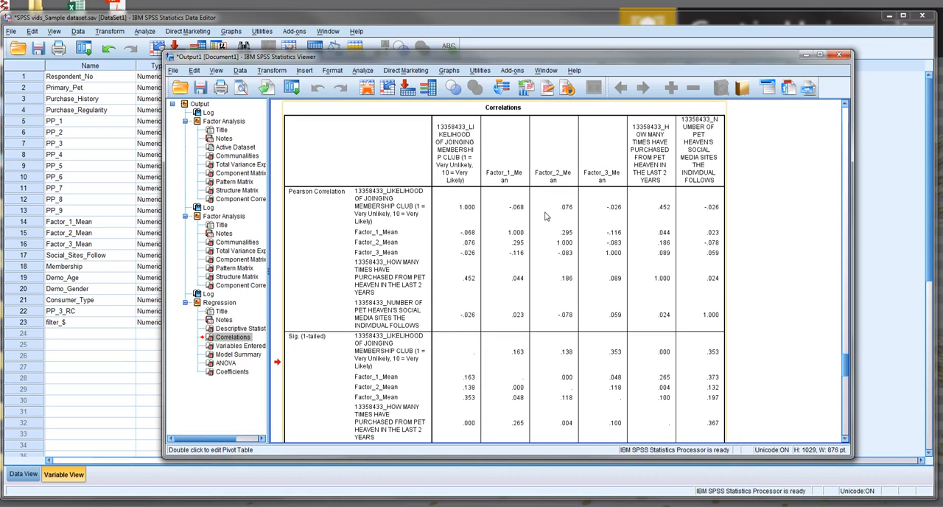
pyautogui.moveTo(549, 217)
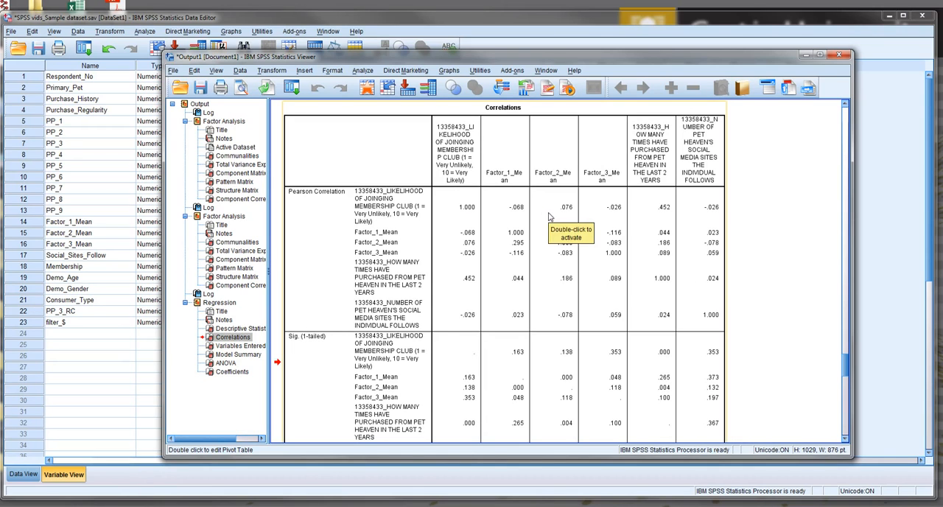
pyautogui.scroll(-3)
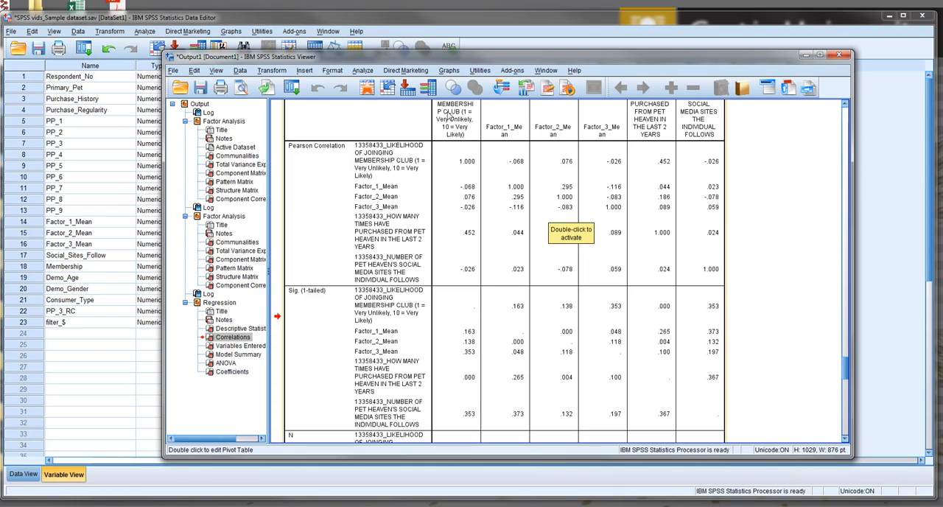
pyautogui.moveTo(550, 248)
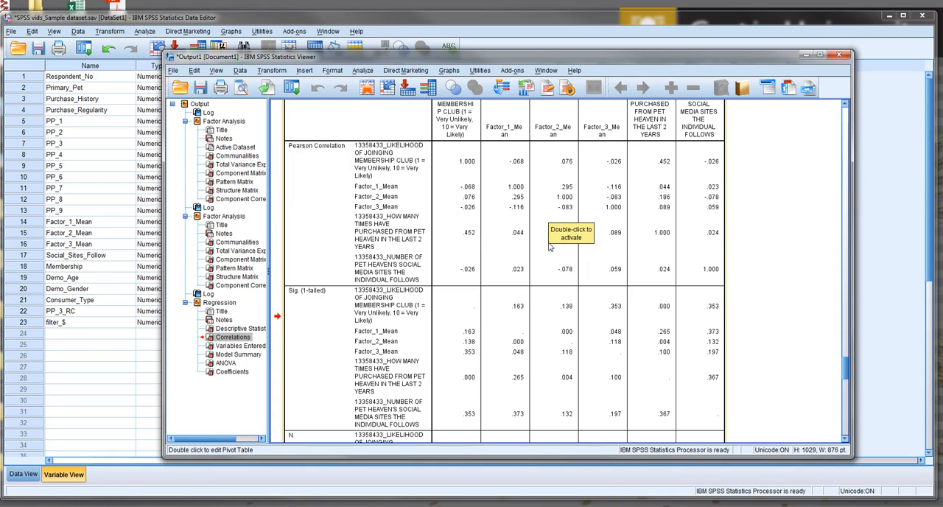
pyautogui.moveTo(516, 204)
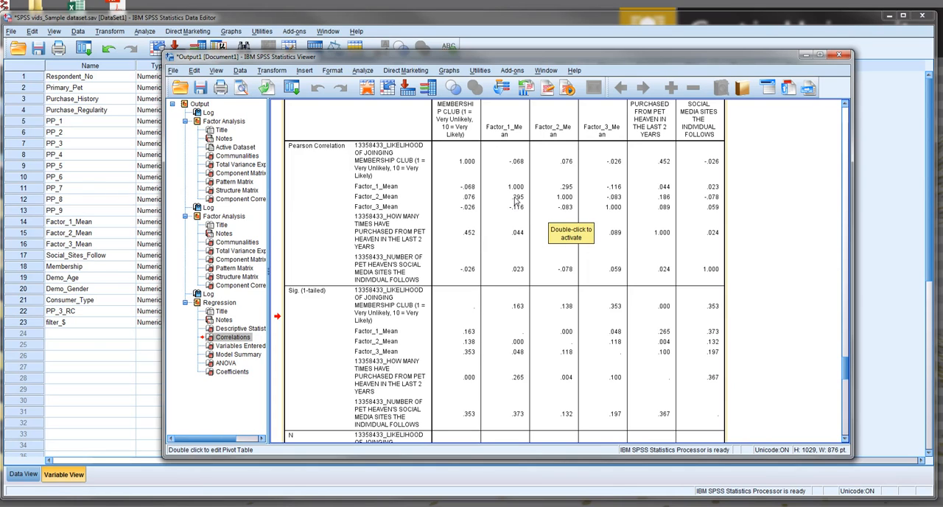
pyautogui.moveTo(575, 276)
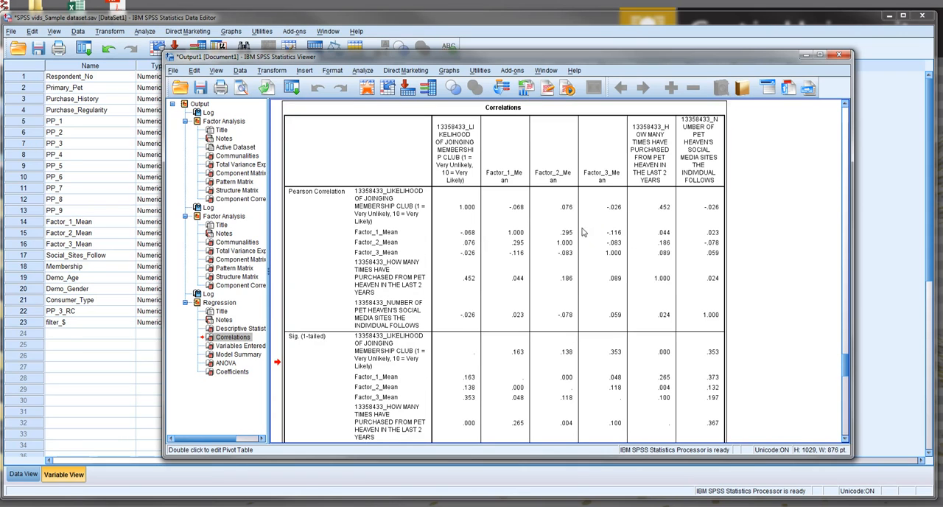
pyautogui.moveTo(517, 253)
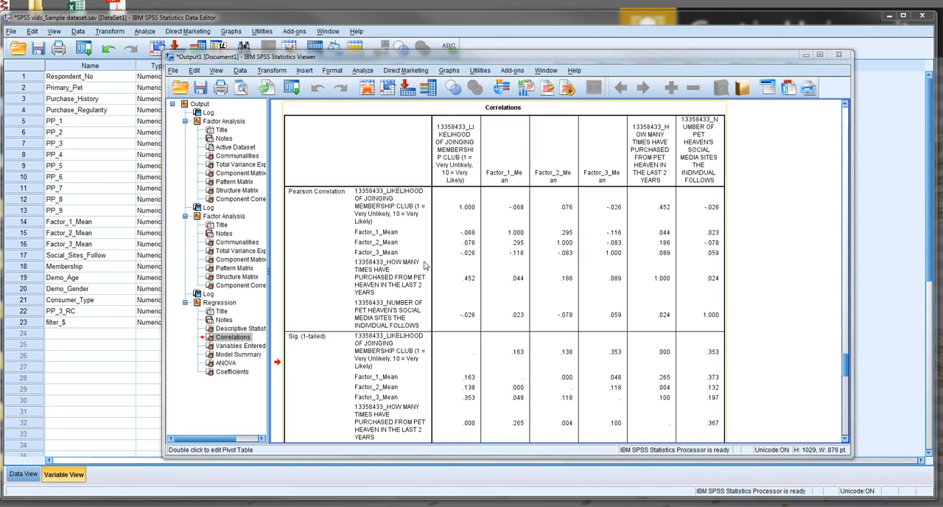
pyautogui.scroll(-3)
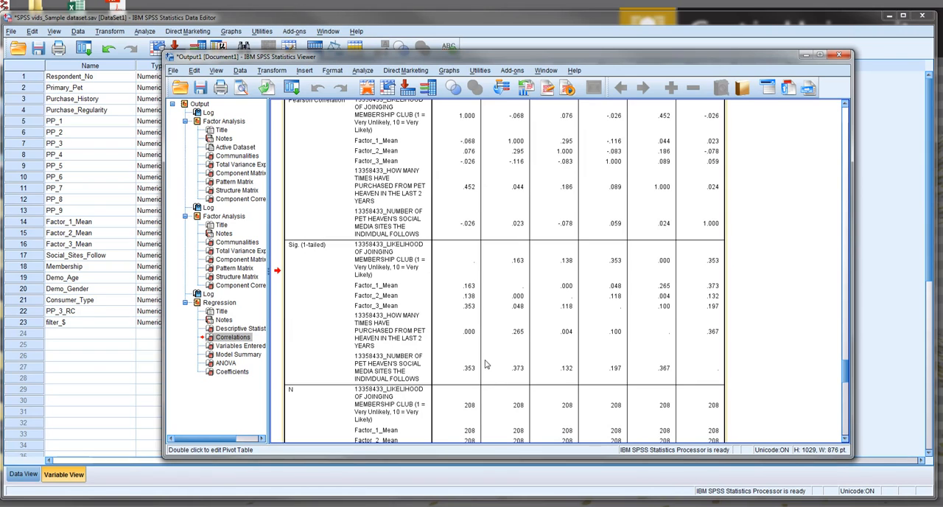
pyautogui.moveTo(332, 409)
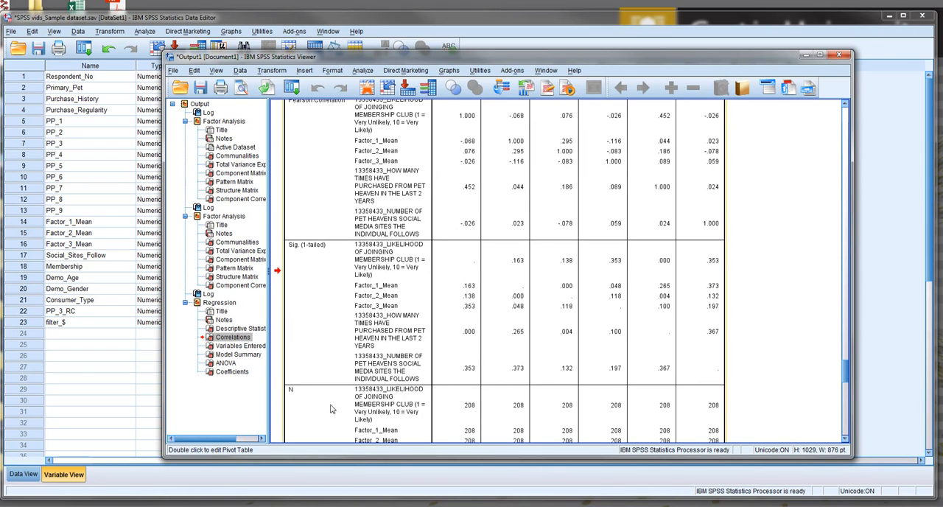
pyautogui.moveTo(426, 186)
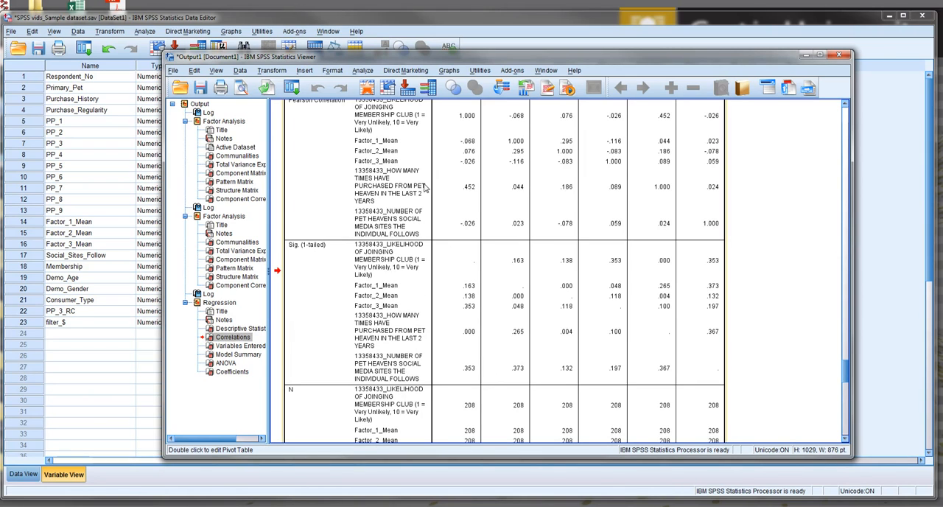
pyautogui.moveTo(430, 186)
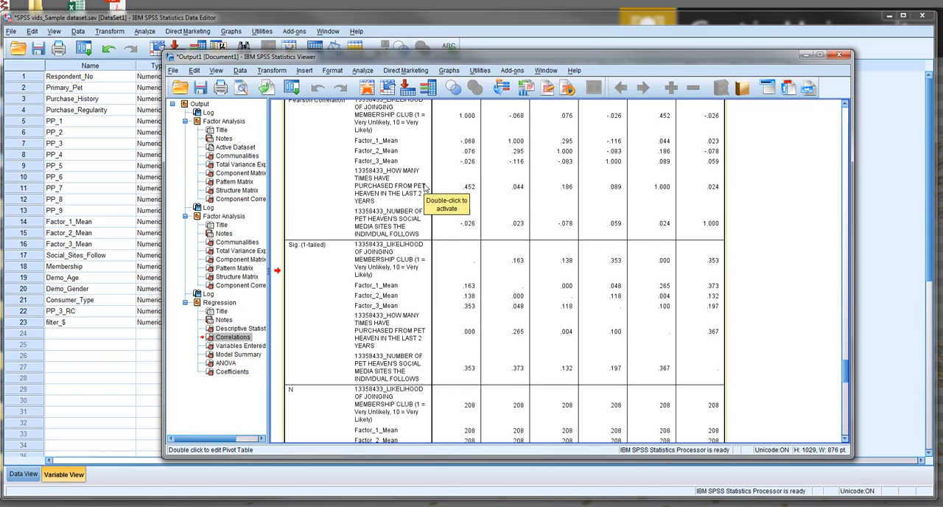
pyautogui.moveTo(427, 188)
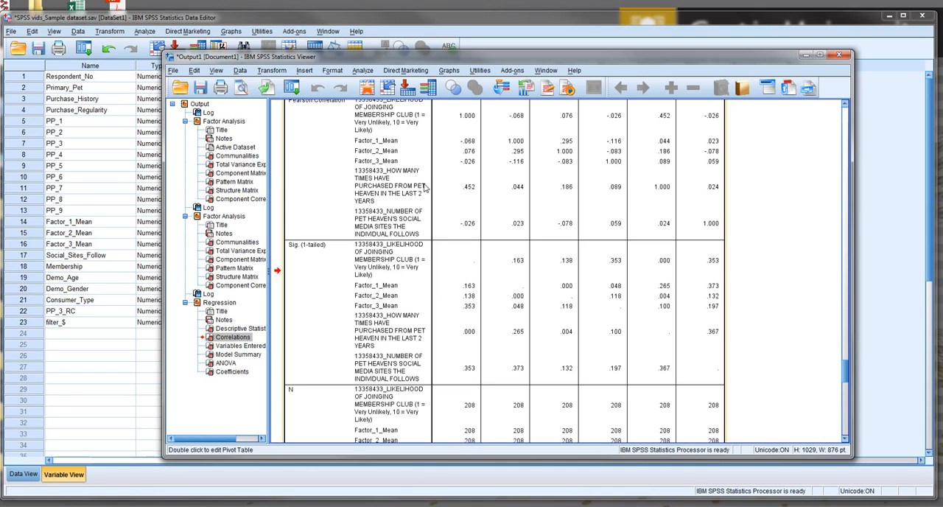
pyautogui.moveTo(462, 293)
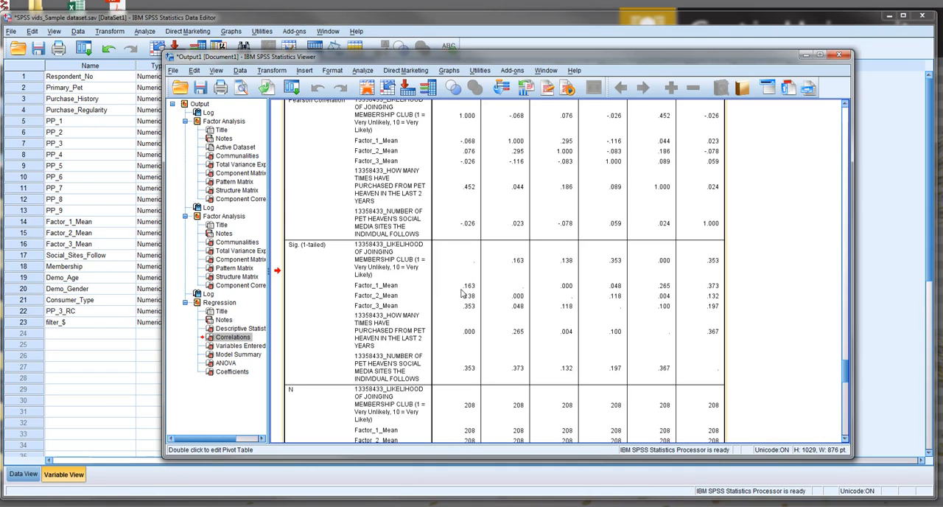
pyautogui.moveTo(465, 332)
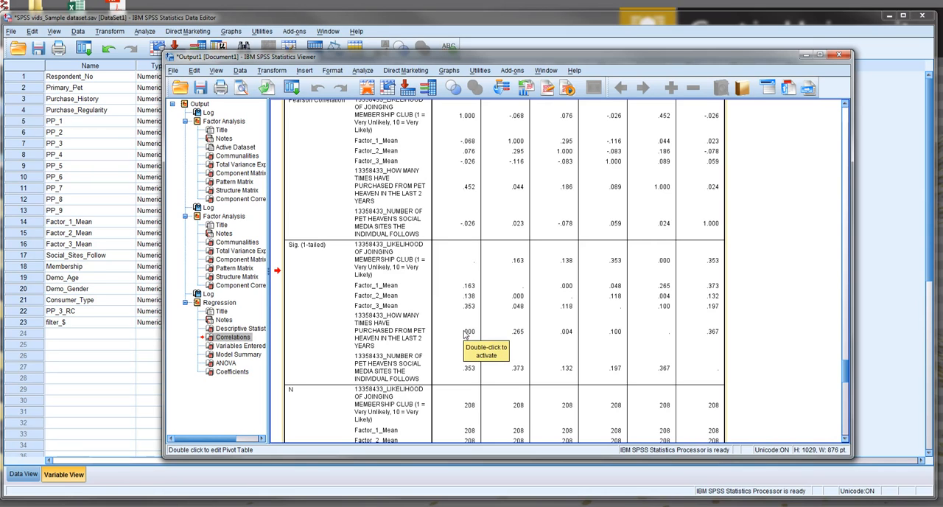
pyautogui.moveTo(472, 338)
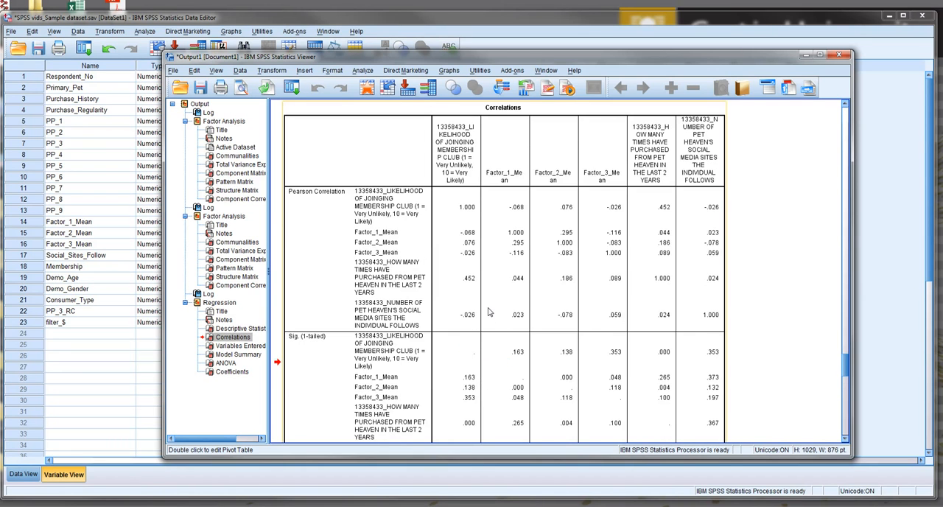
# - Scroll past the Correlations table's N rows to the Variables Entered/Removed table
pyautogui.scroll(-3)
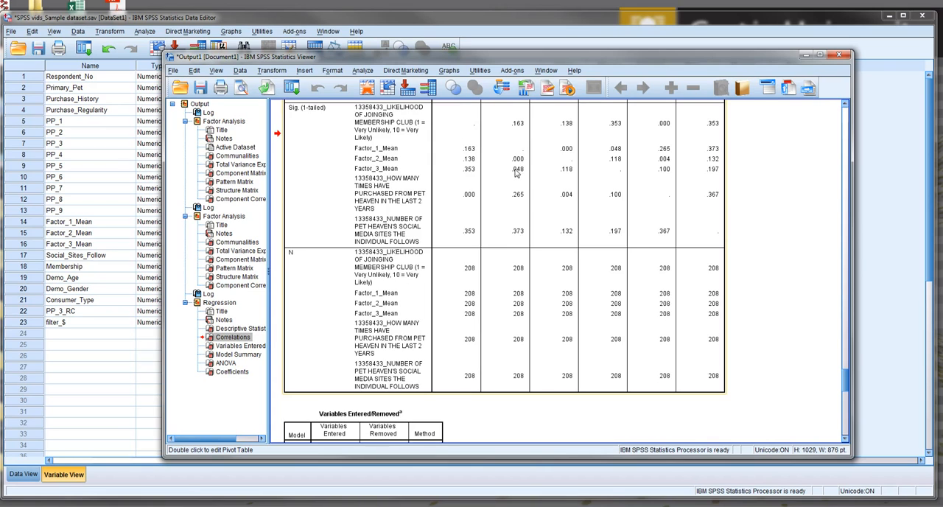
pyautogui.moveTo(516, 164)
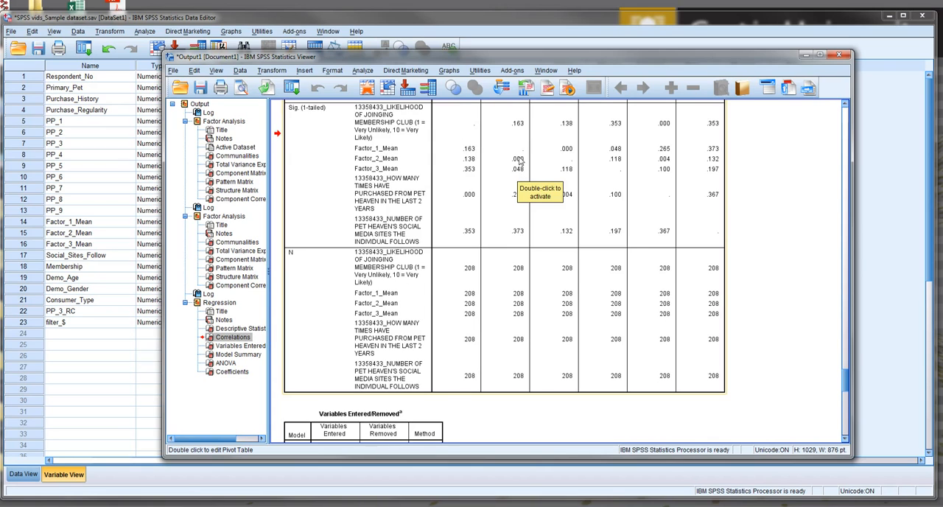
pyautogui.scroll(-3)
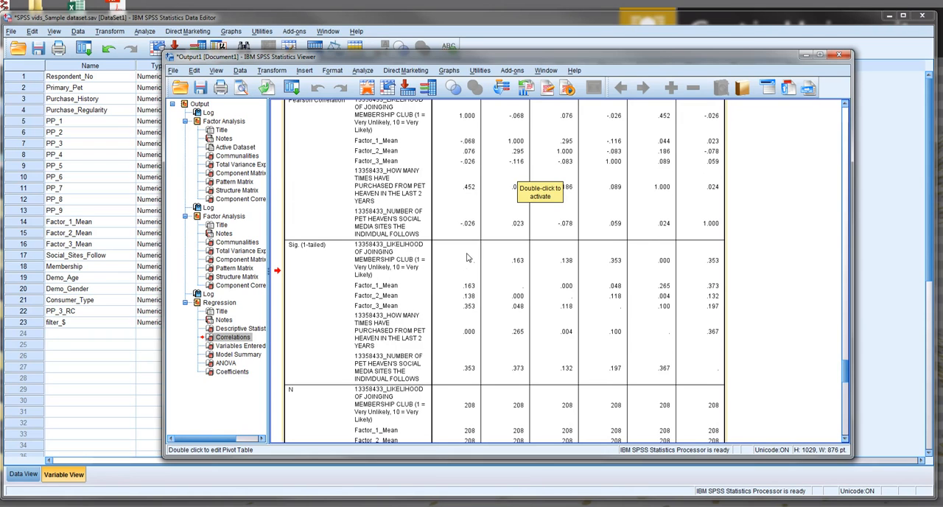
pyautogui.moveTo(588, 302)
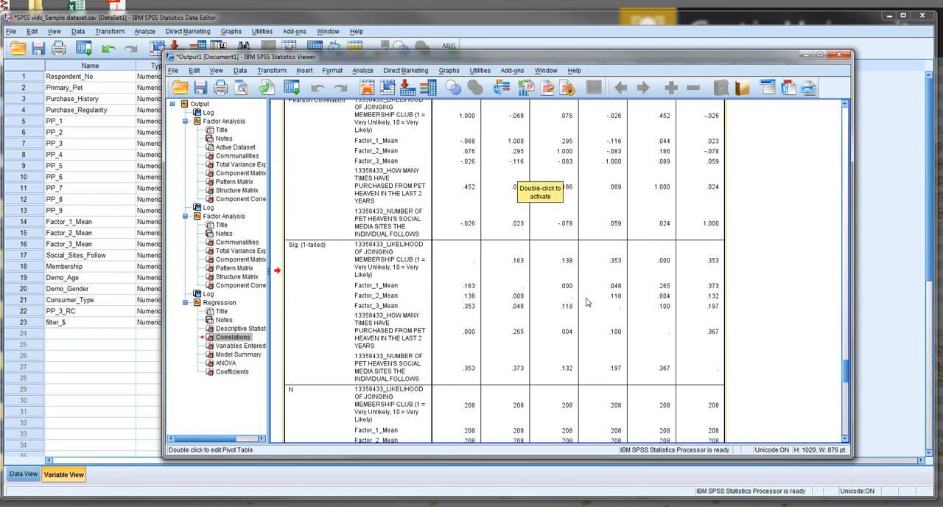
pyautogui.scroll(-3)
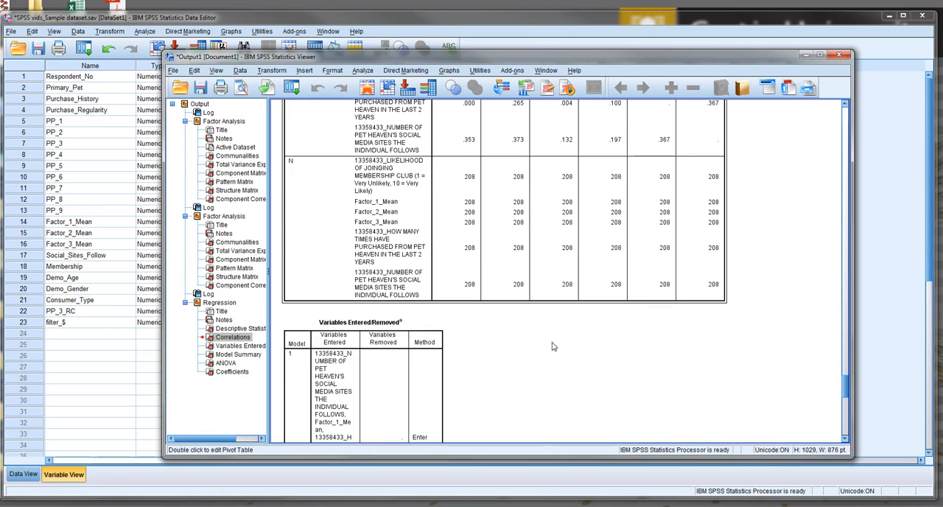
# - Scroll down the output to the Model Summary table with R Square
pyautogui.scroll(-3)
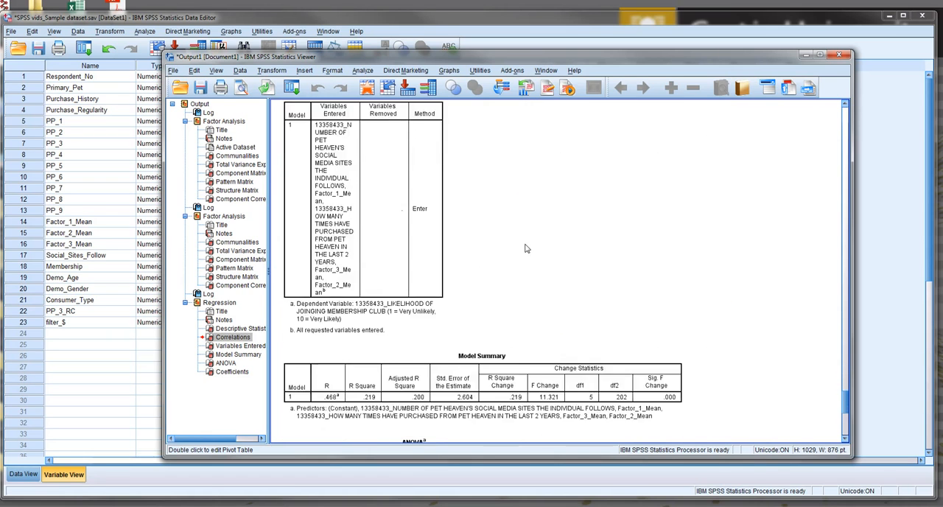
pyautogui.scroll(-3)
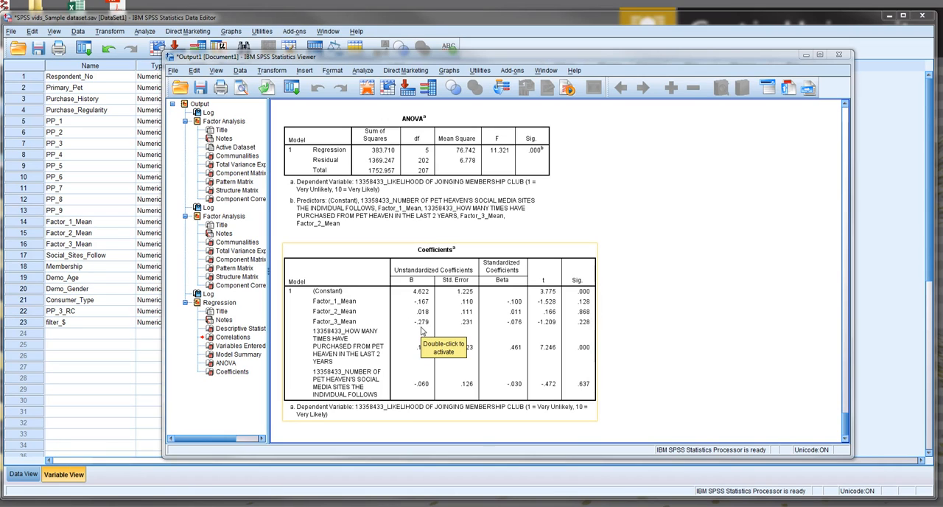
pyautogui.moveTo(404, 345)
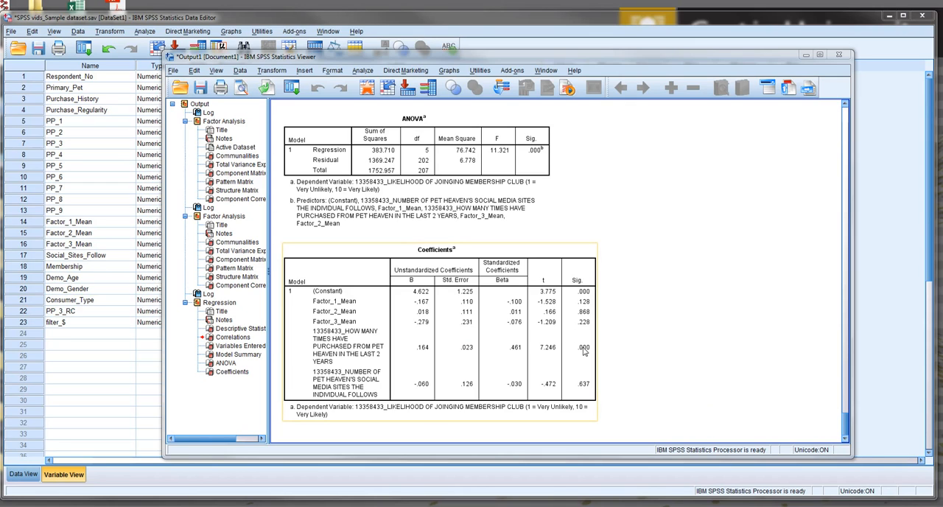
pyautogui.moveTo(311, 294)
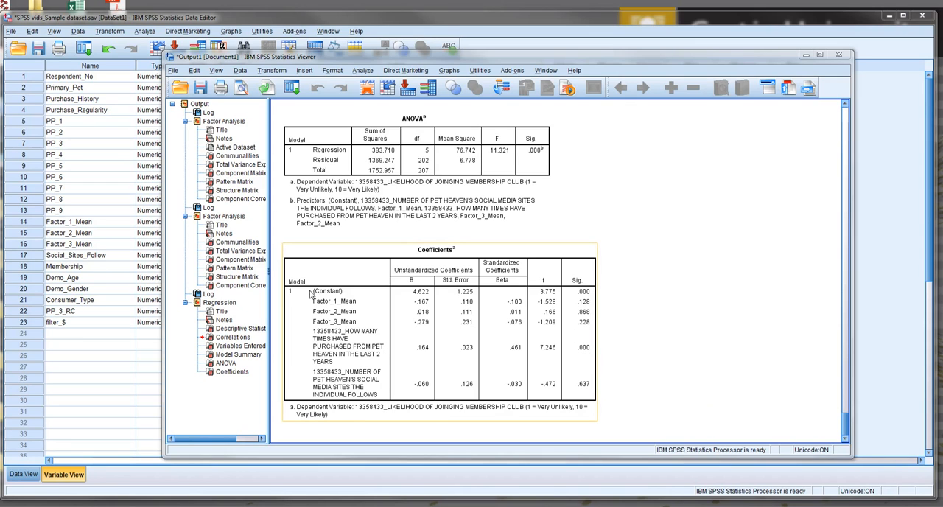
pyautogui.moveTo(348, 289)
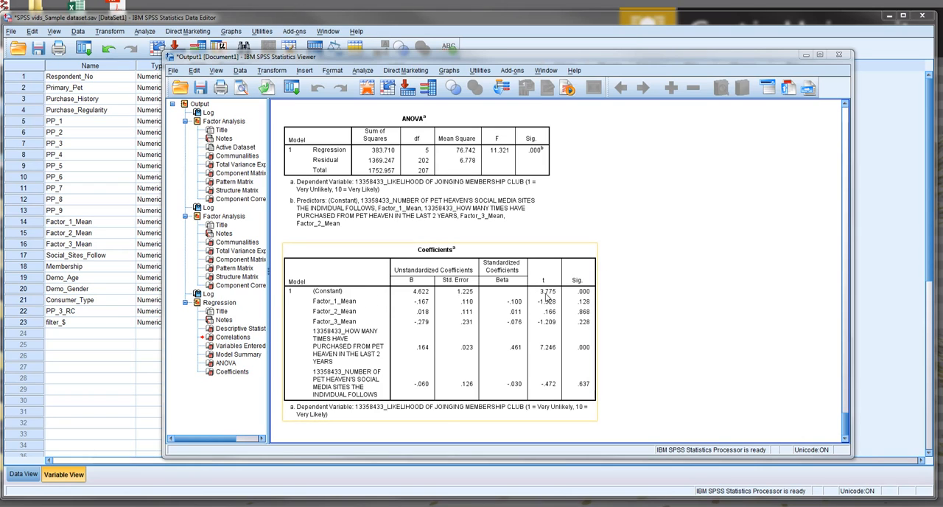
pyautogui.moveTo(570, 305)
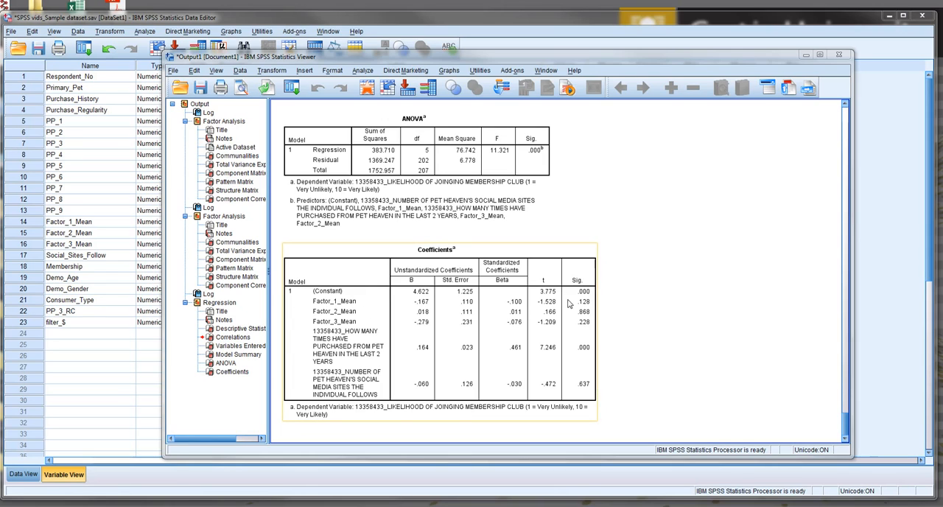
pyautogui.moveTo(590, 306)
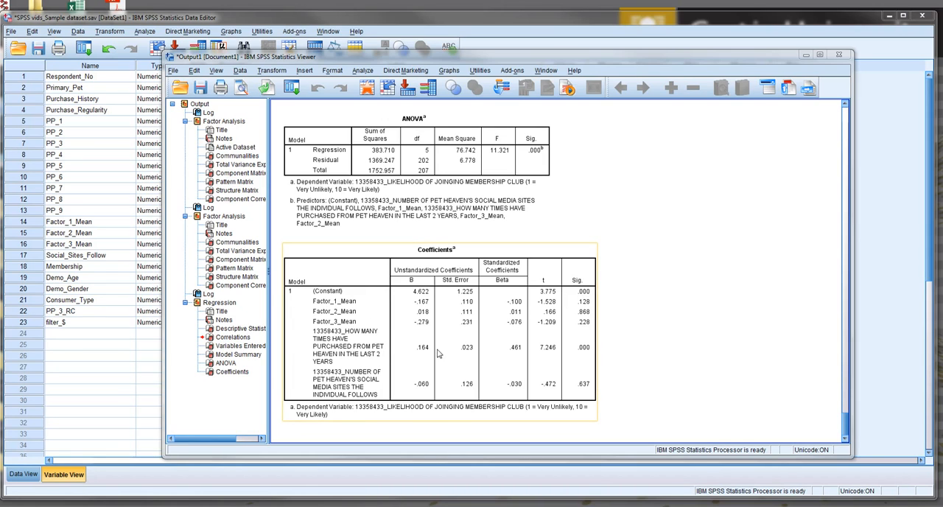
pyautogui.moveTo(408, 324)
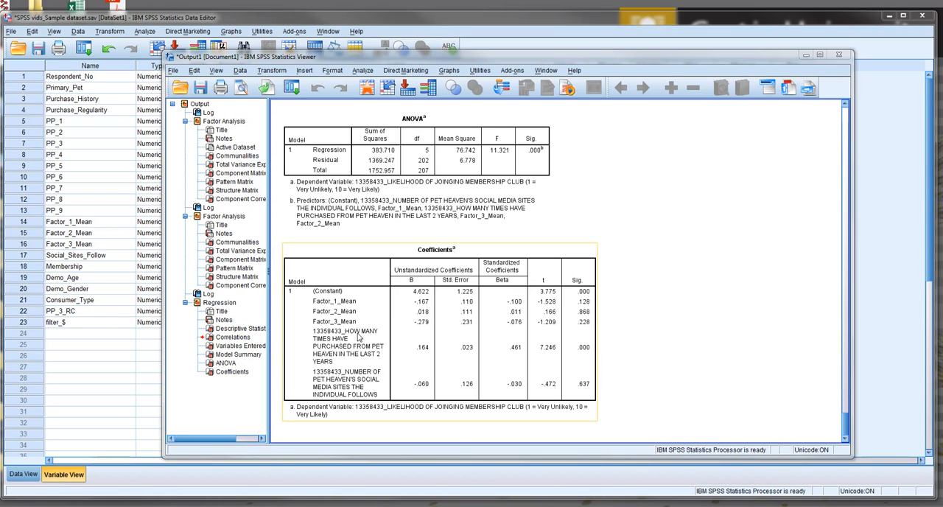
pyautogui.moveTo(356, 360)
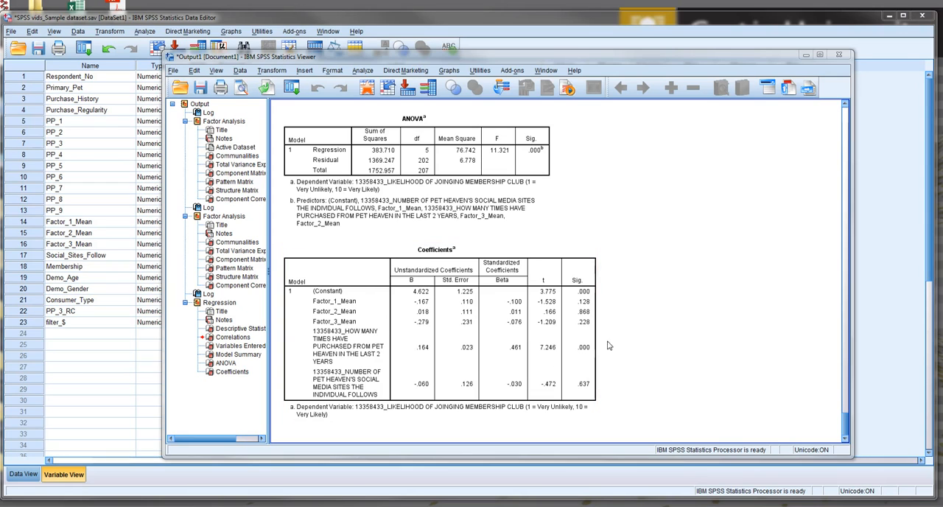
# - Click through the ANOVA and Coefficients tables while interpreting the regression results
pyautogui.click(465, 346)
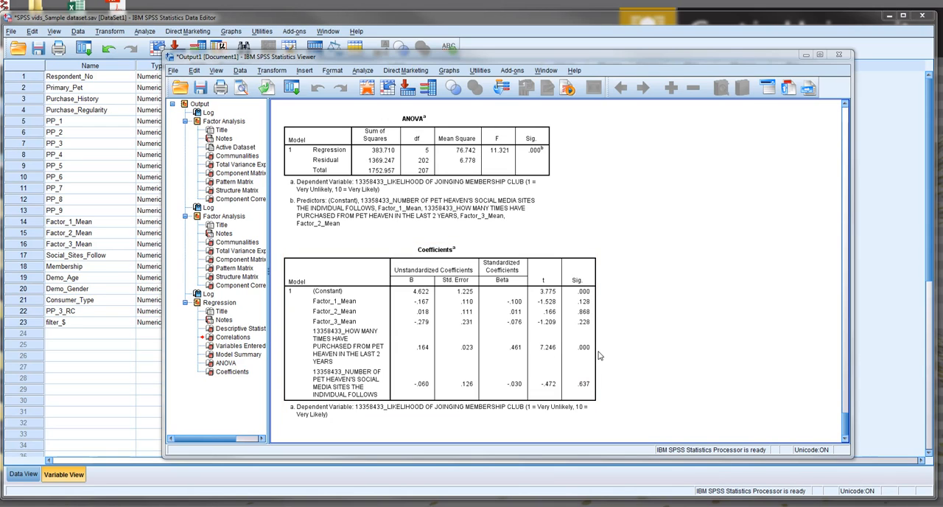
pyautogui.click(413, 346)
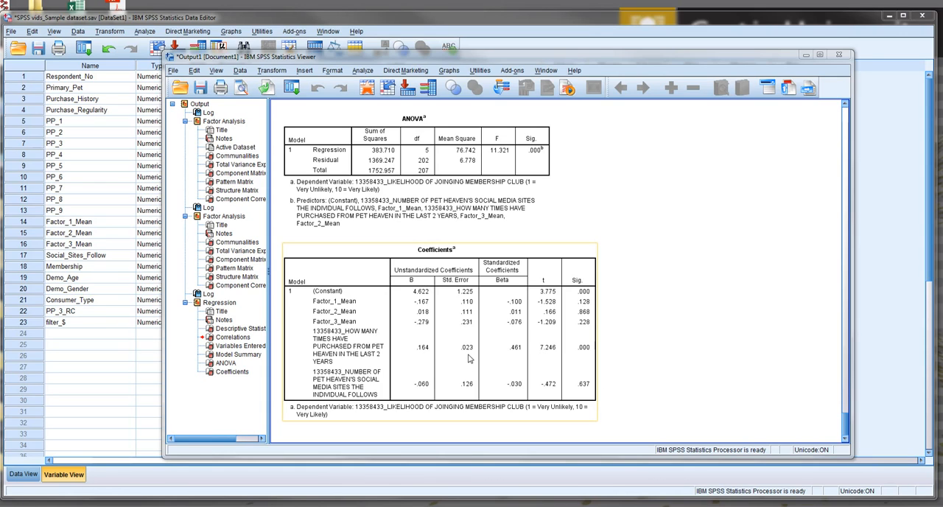
pyautogui.moveTo(414, 351)
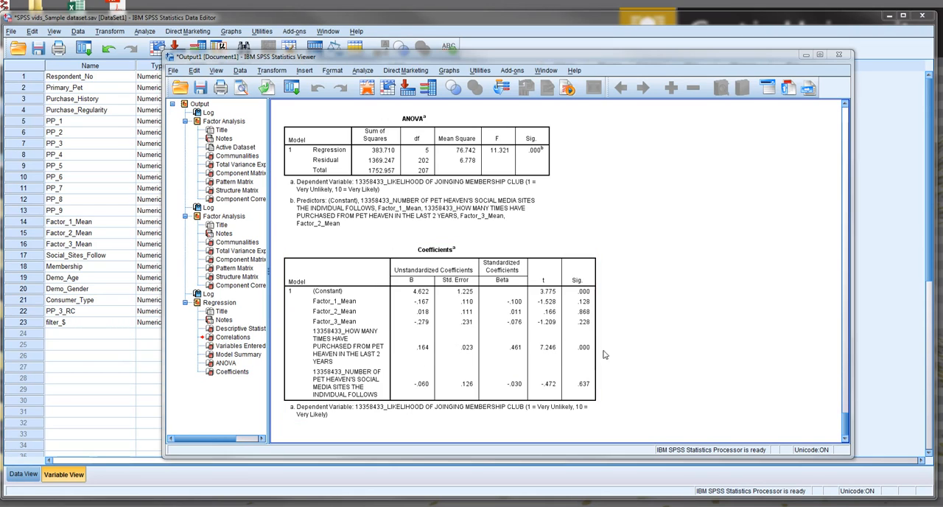
pyautogui.moveTo(724, 351)
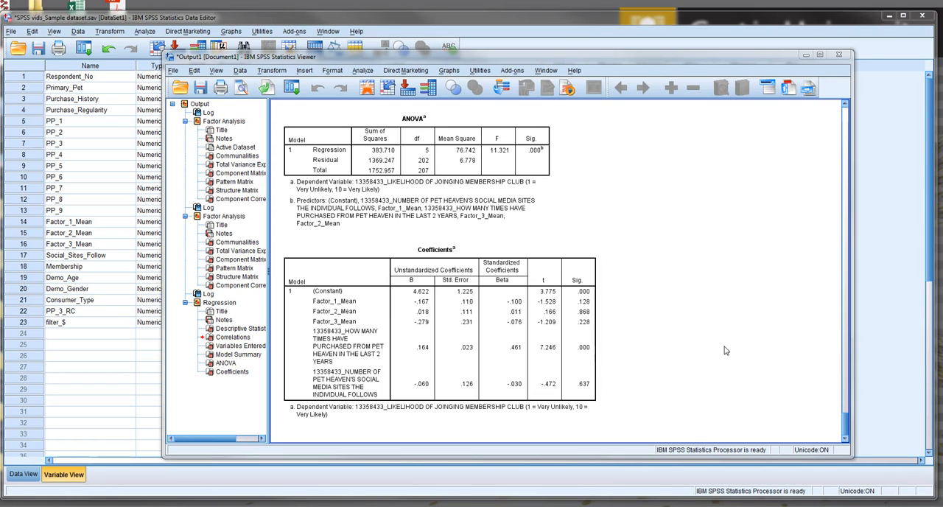
pyautogui.click(451, 325)
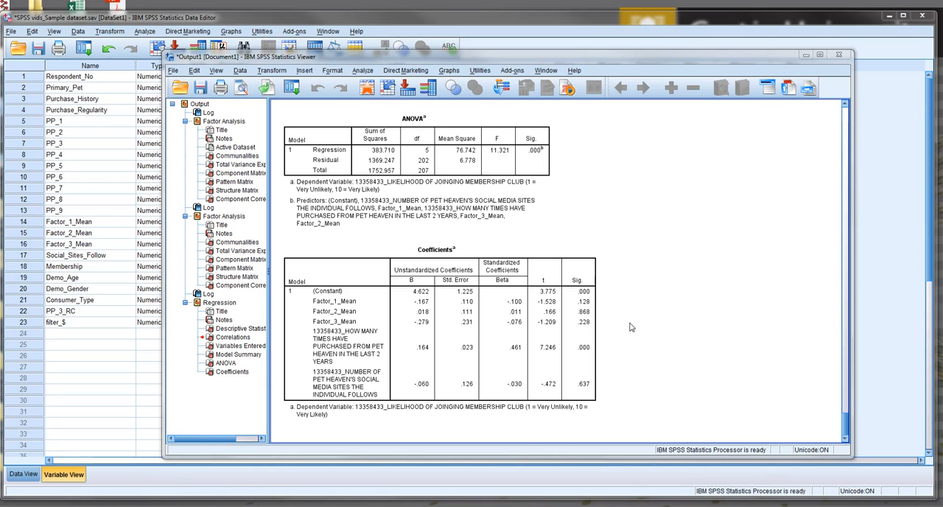
pyautogui.click(404, 330)
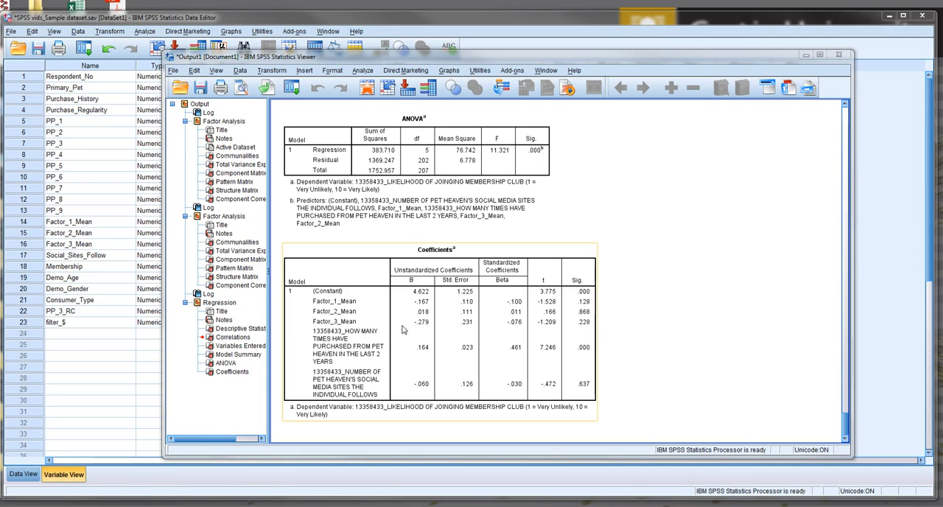
pyautogui.moveTo(425, 384)
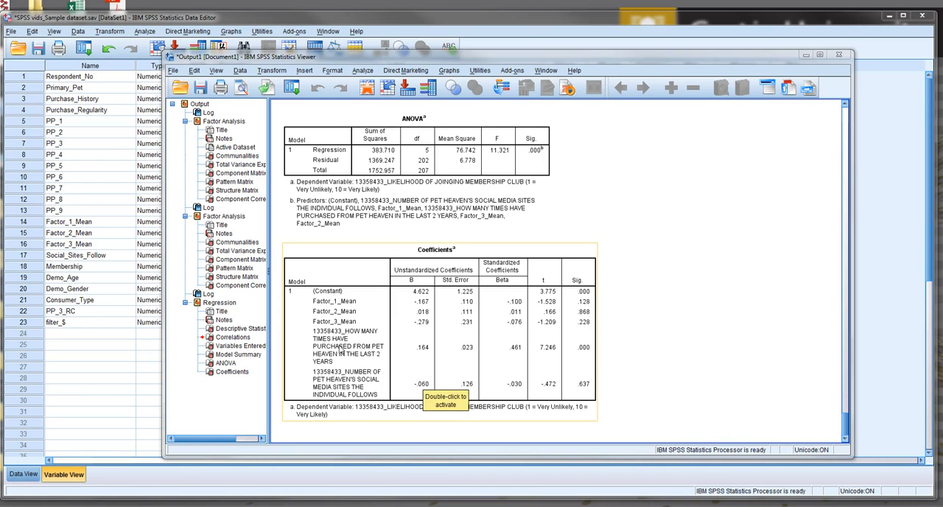
pyautogui.moveTo(426, 353)
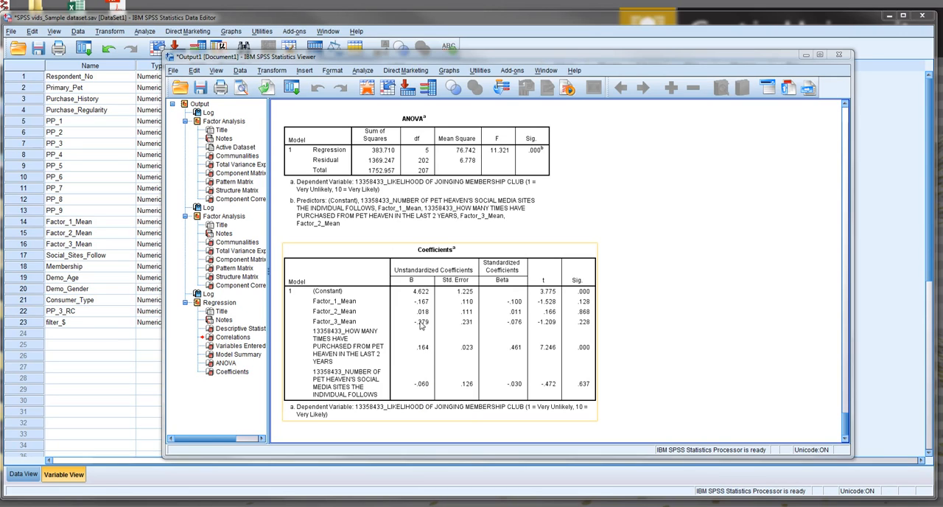
pyautogui.moveTo(417, 356)
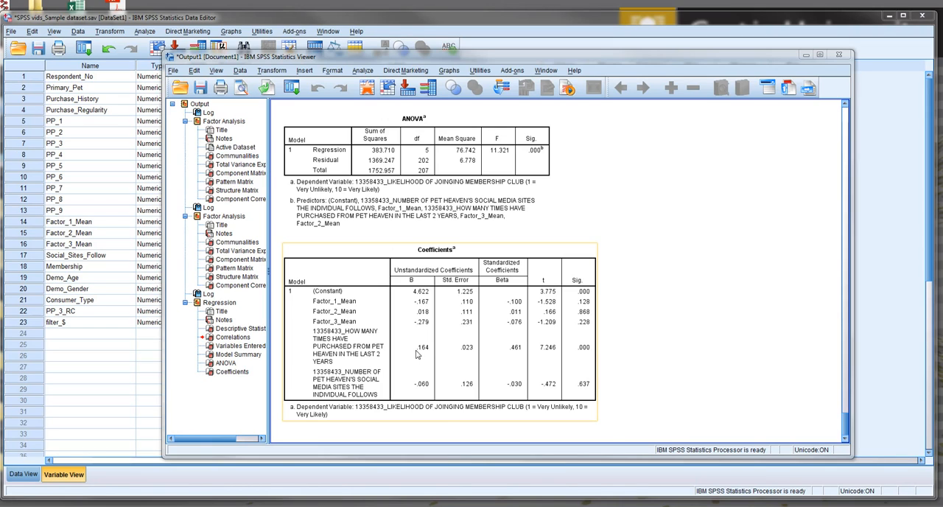
pyautogui.moveTo(423, 355)
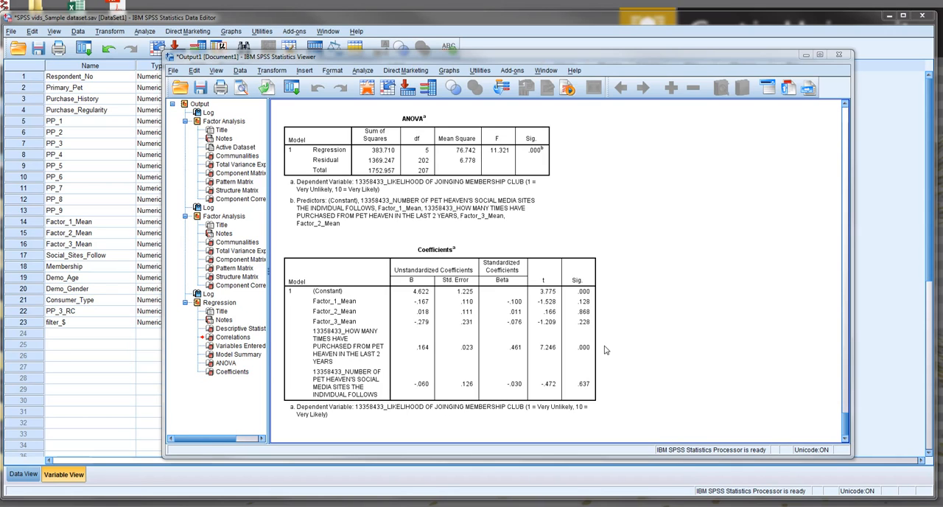
pyautogui.click(419, 312)
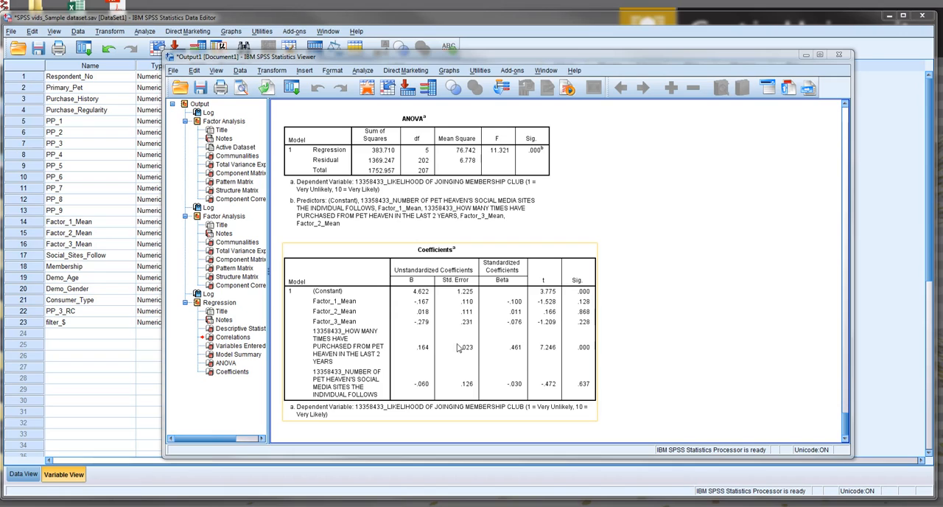
pyautogui.moveTo(535, 307)
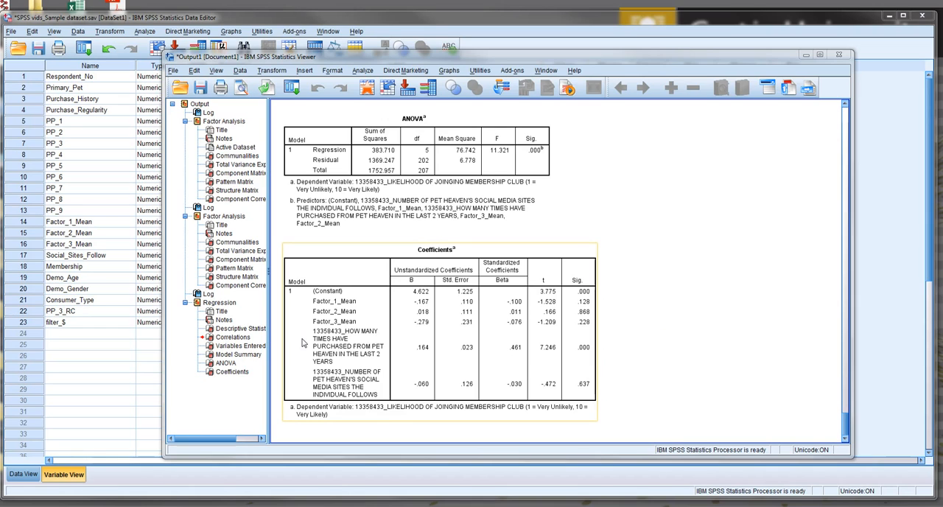
pyautogui.moveTo(362, 381)
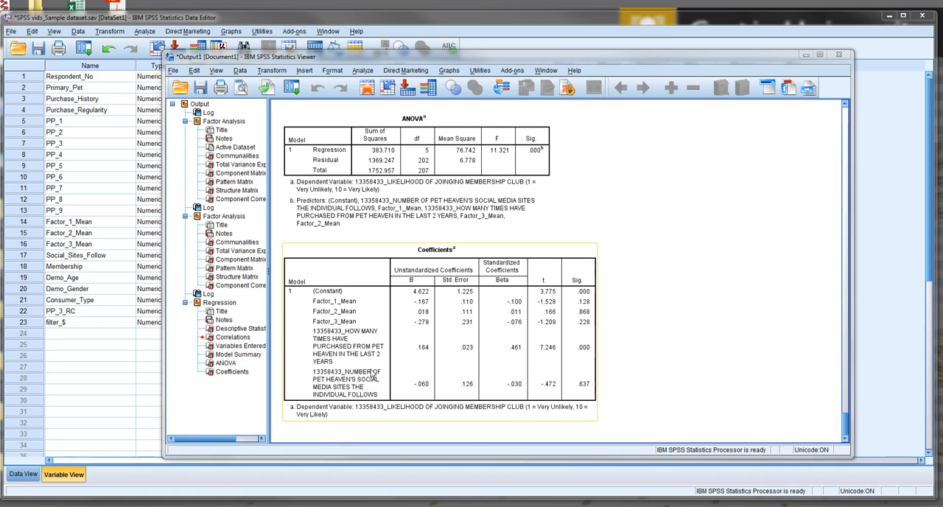
pyautogui.moveTo(514, 385)
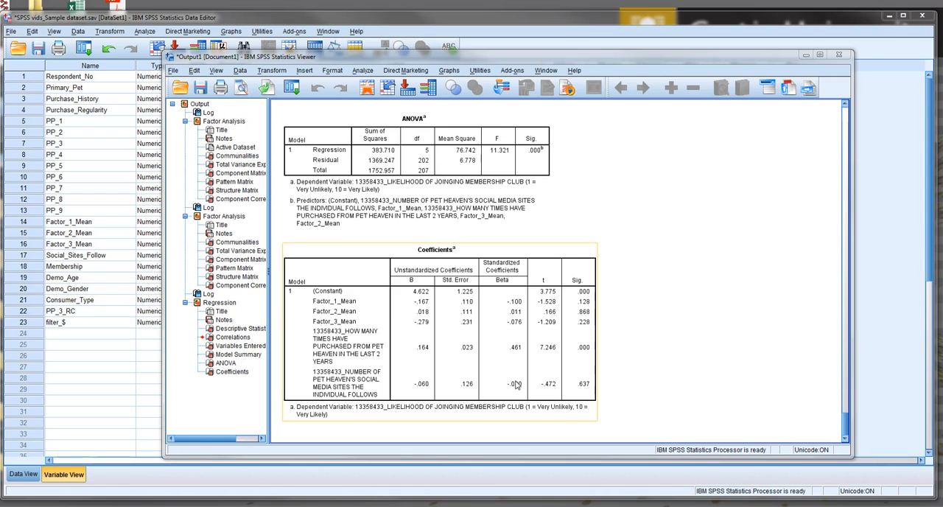
pyautogui.moveTo(520, 386)
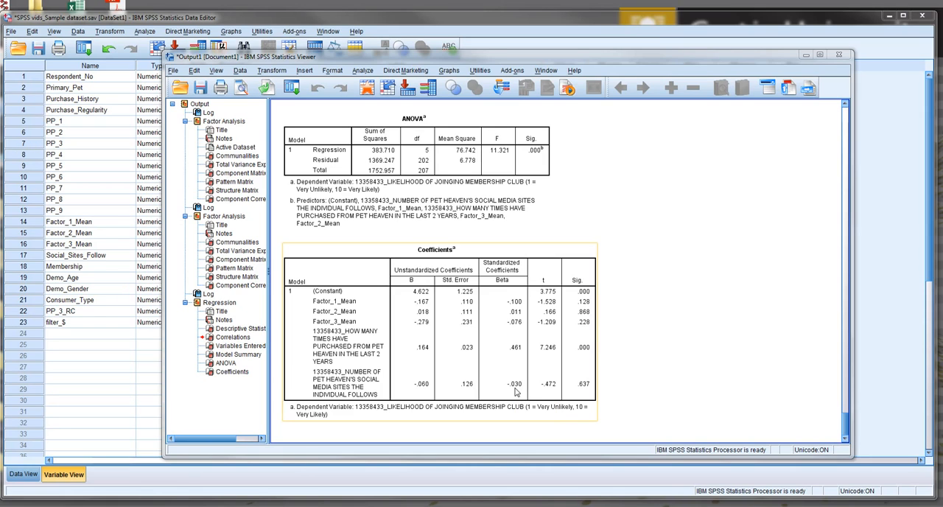
pyautogui.moveTo(512, 390)
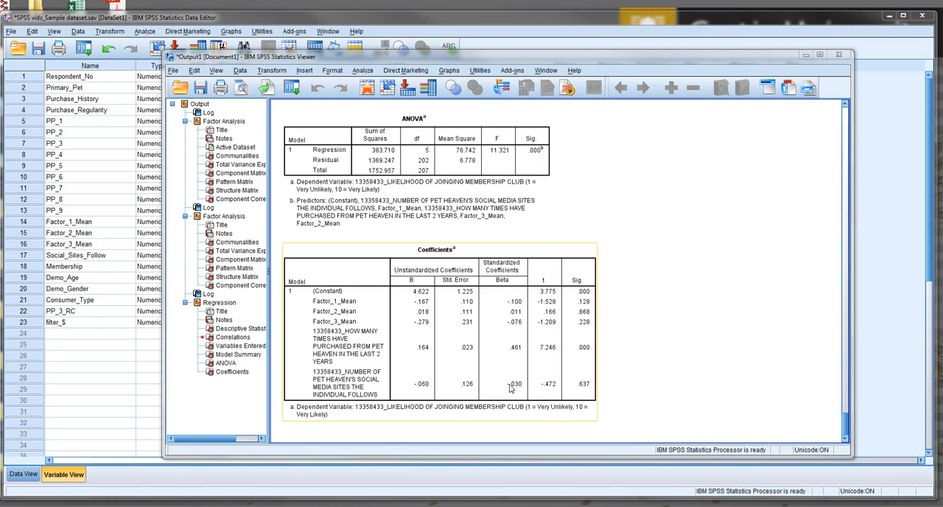
pyautogui.moveTo(513, 389)
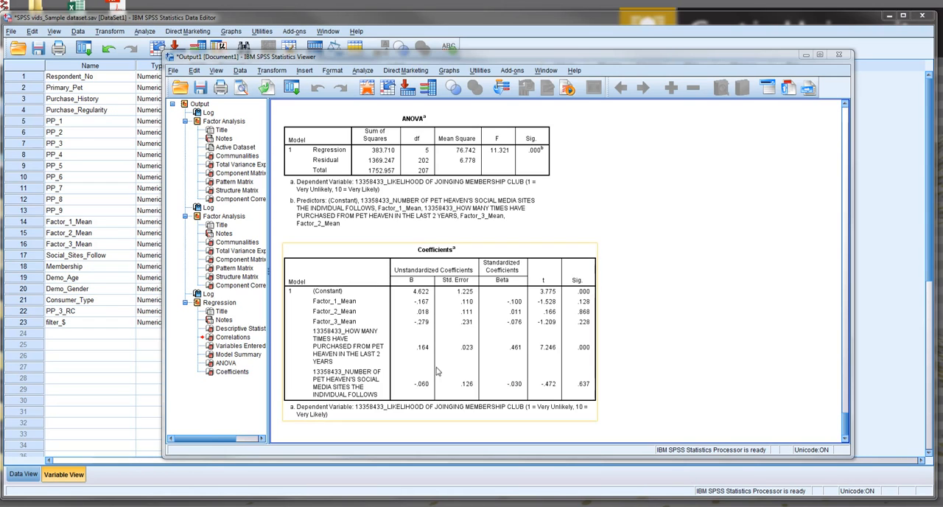
pyautogui.moveTo(512, 345)
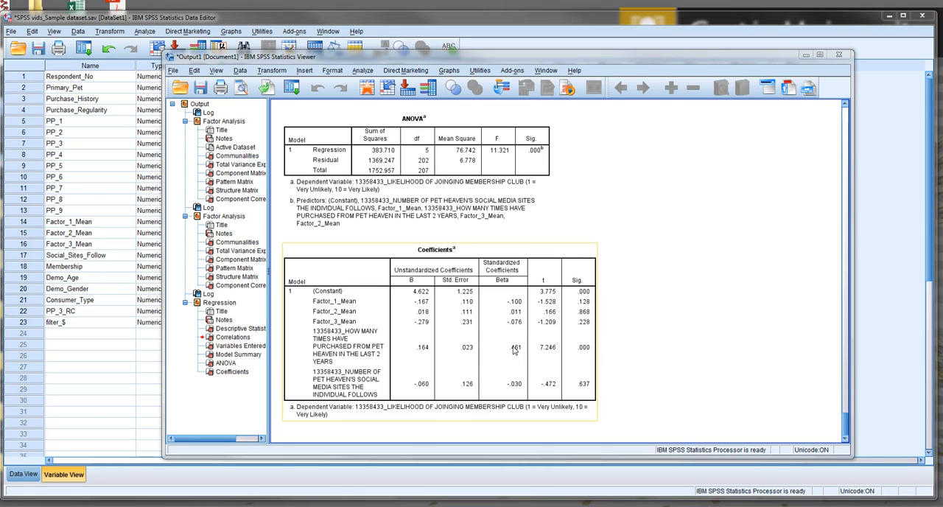
pyautogui.moveTo(509, 356)
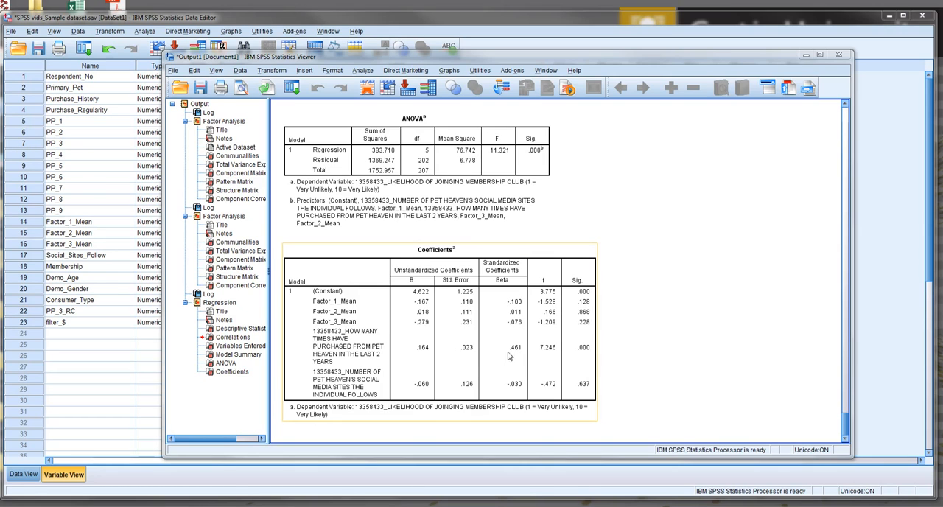
pyautogui.moveTo(502, 330)
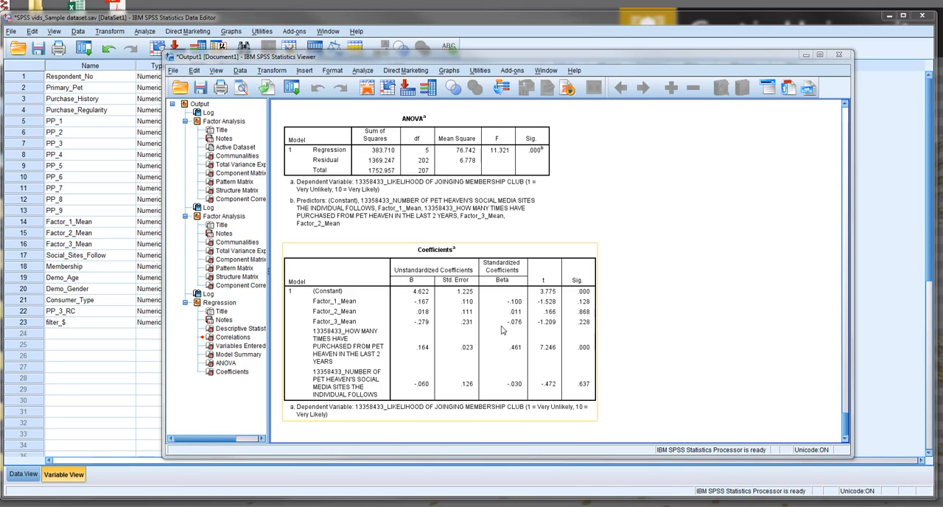
pyautogui.moveTo(525, 296)
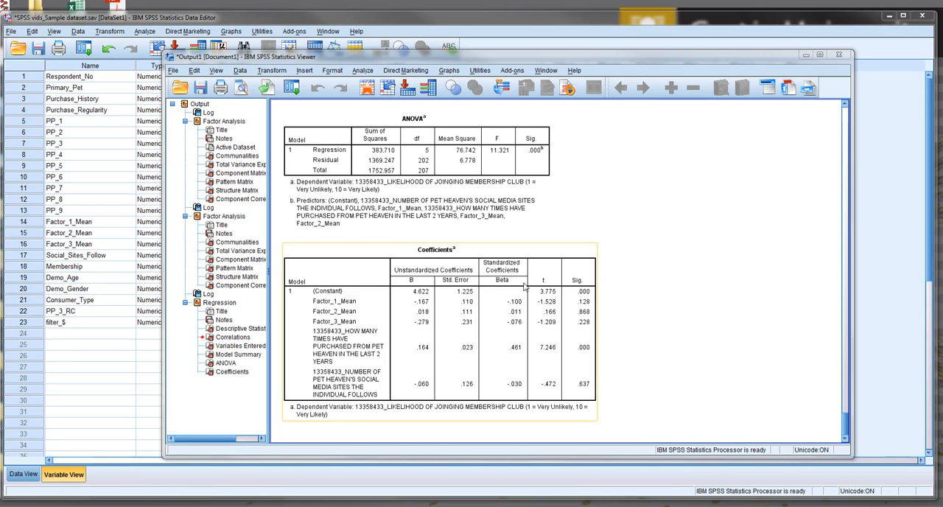
pyautogui.moveTo(626, 302)
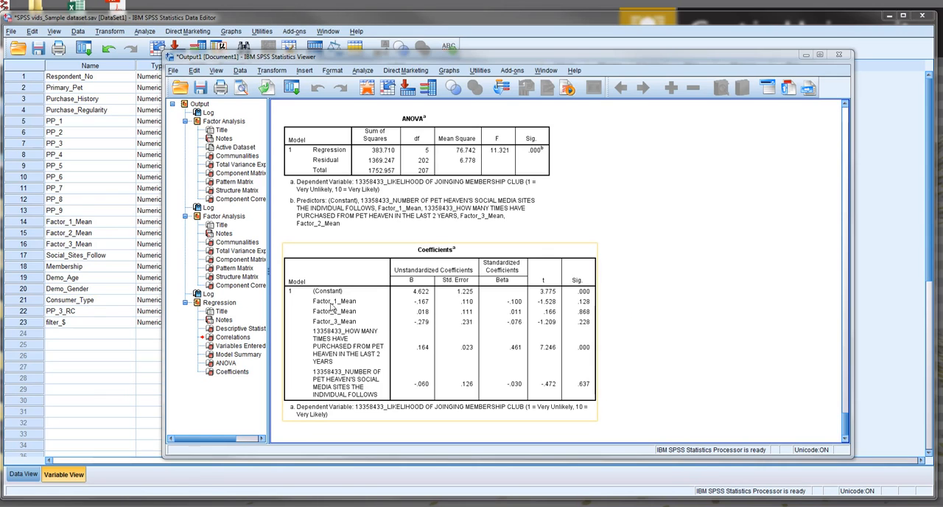
pyautogui.moveTo(319, 300)
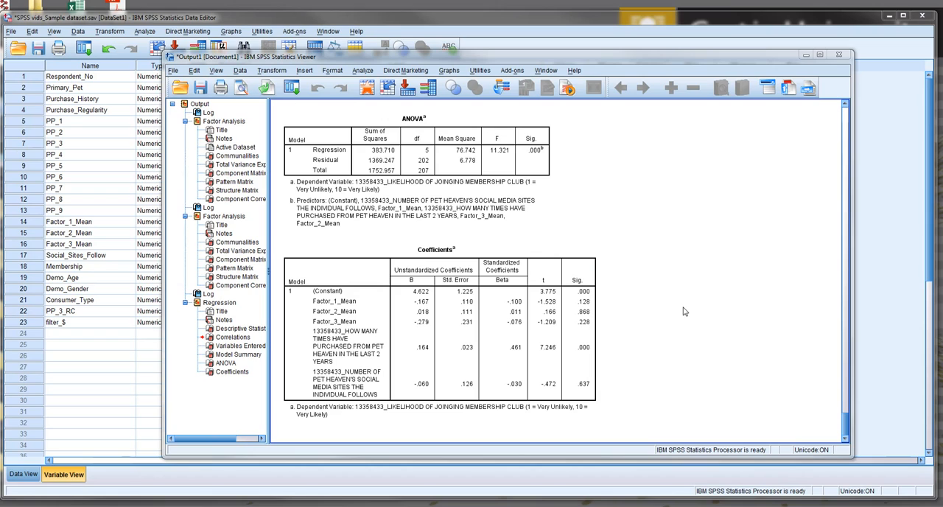
pyautogui.moveTo(635, 345)
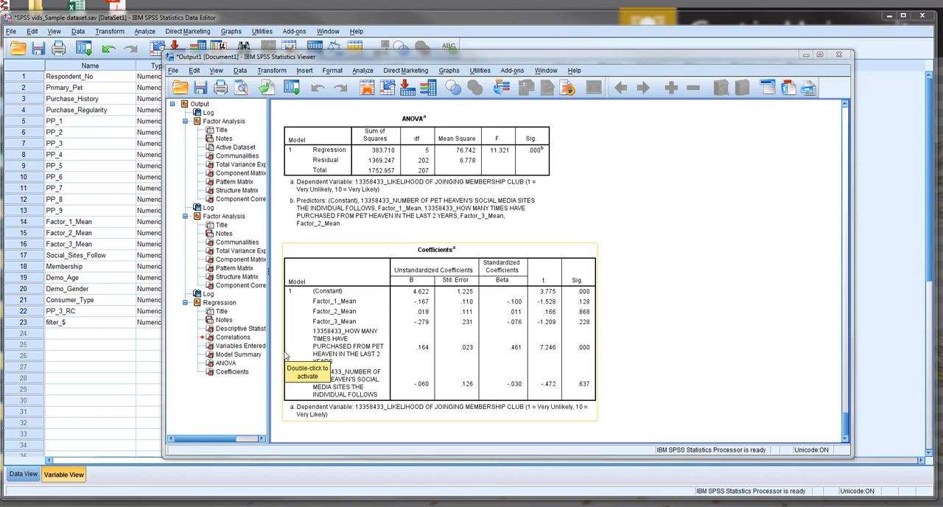
pyautogui.moveTo(582, 357)
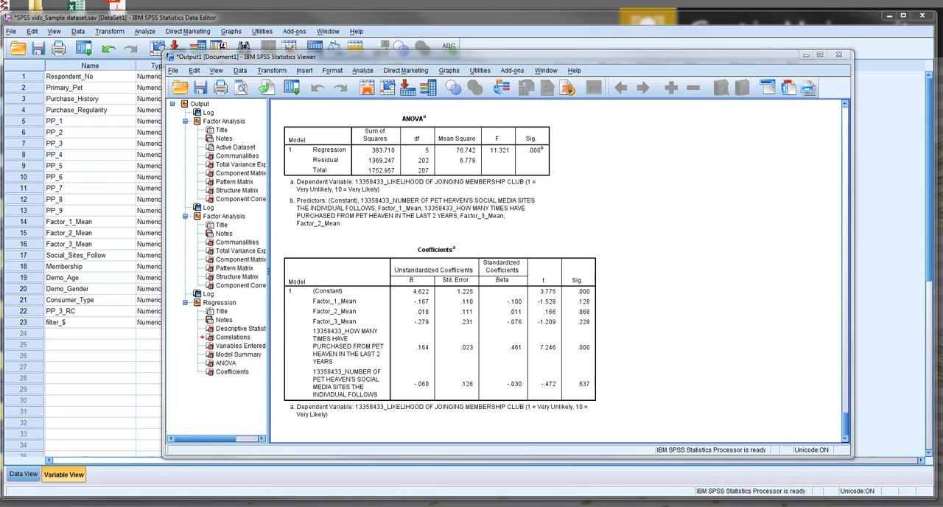
pyautogui.moveTo(103, 332)
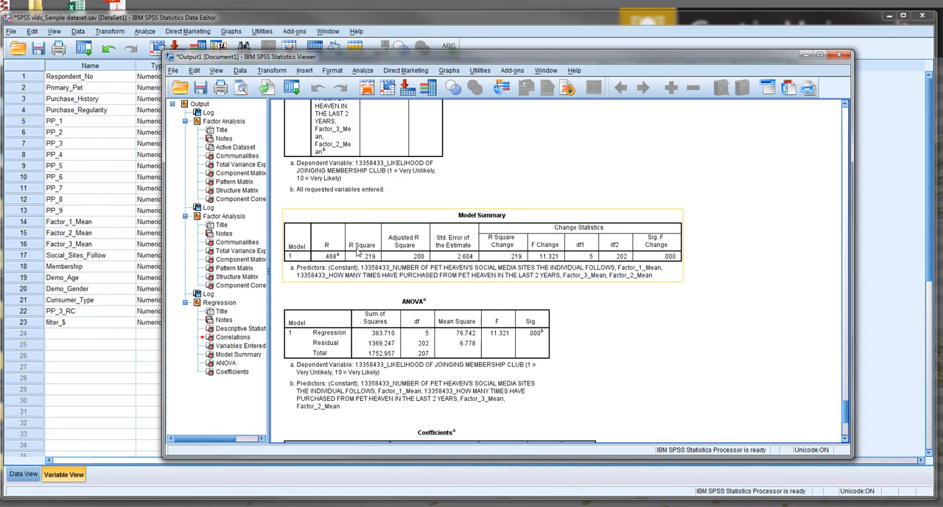
pyautogui.moveTo(373, 235)
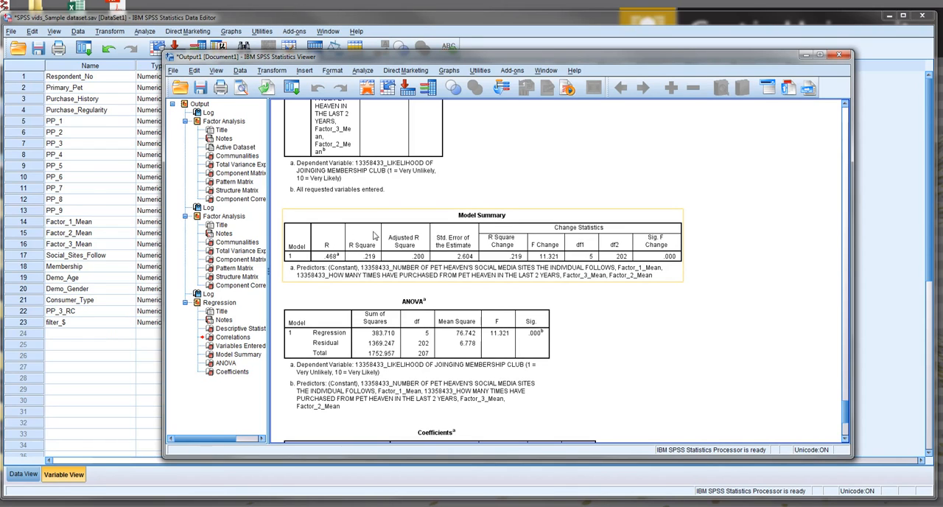
pyautogui.moveTo(365, 262)
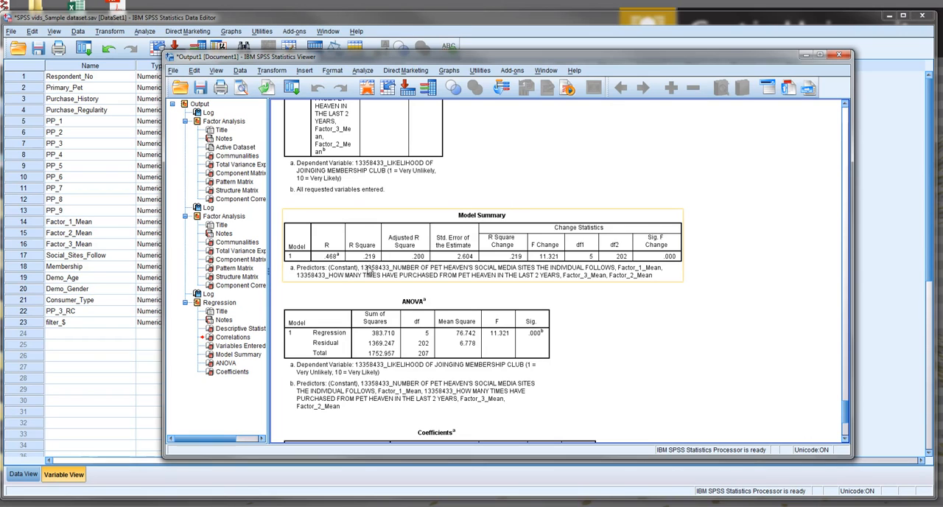
pyautogui.moveTo(370, 271)
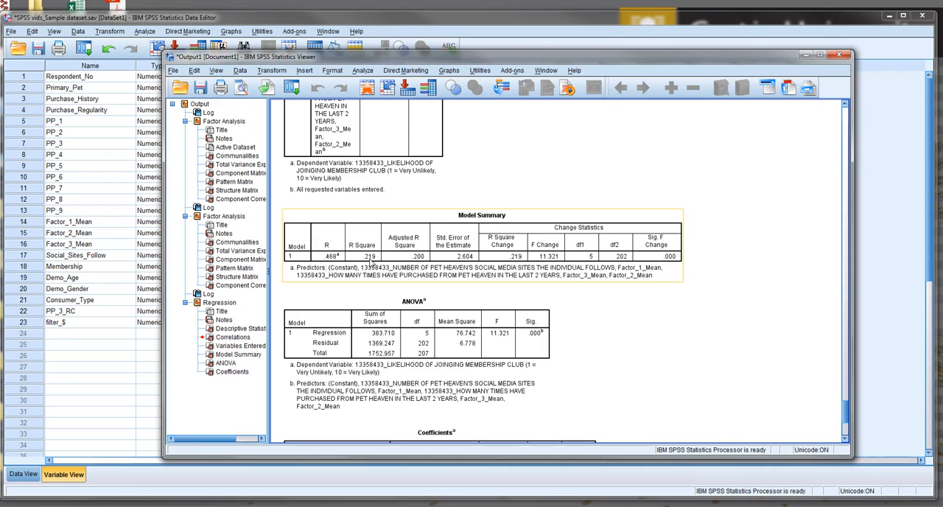
pyautogui.scroll(-3)
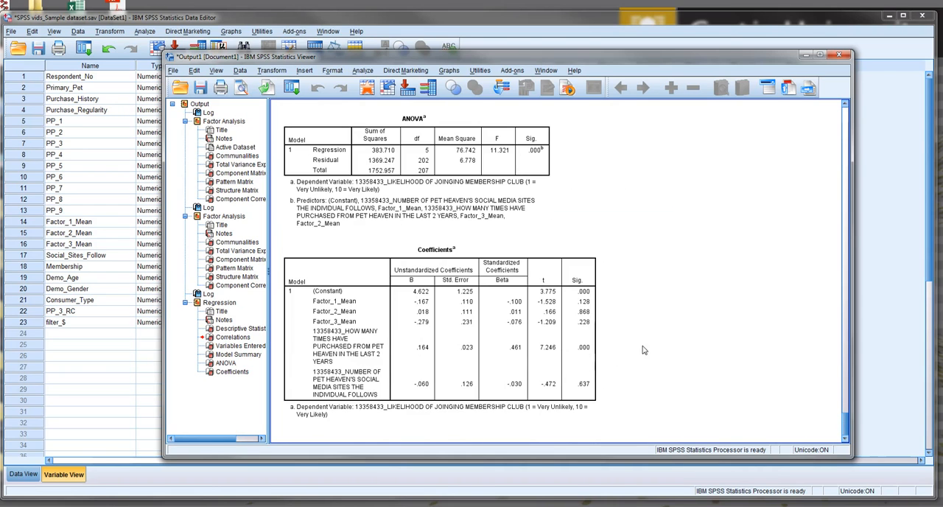
pyautogui.moveTo(618, 231)
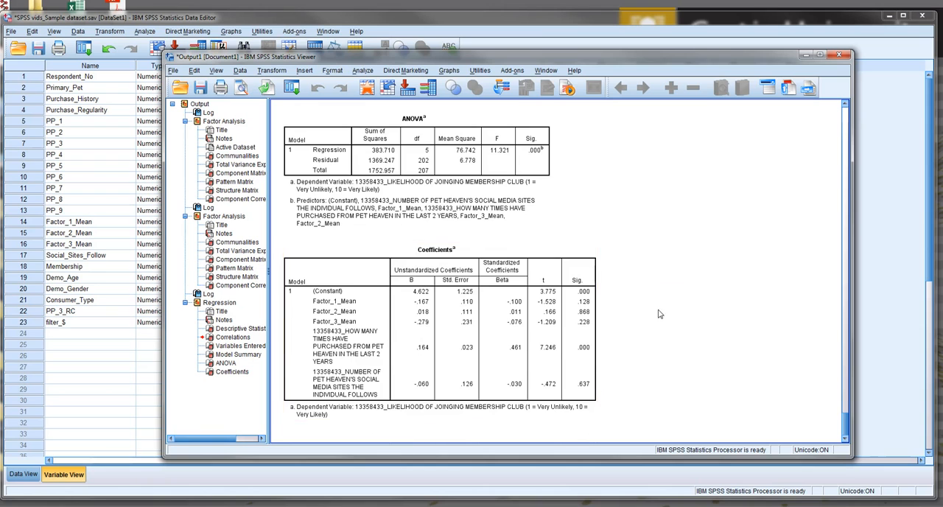
pyautogui.scroll(3)
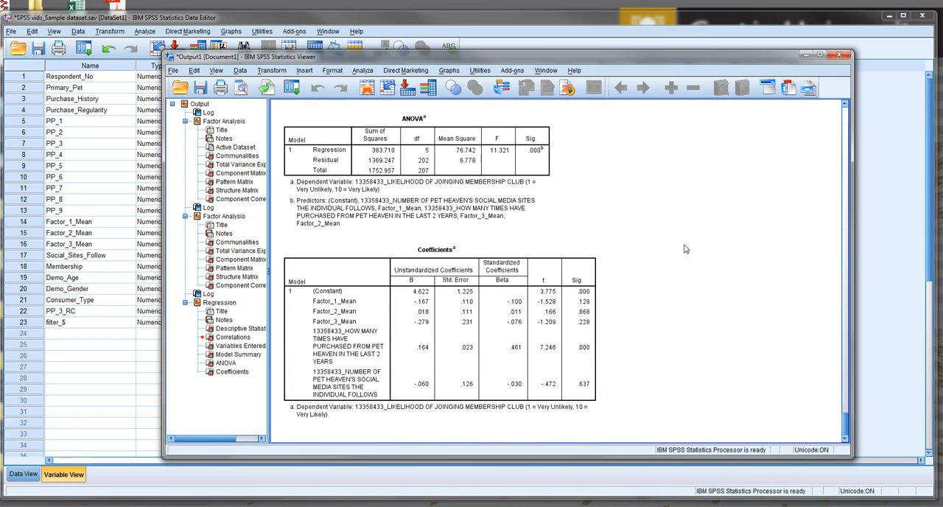
pyautogui.click(369, 323)
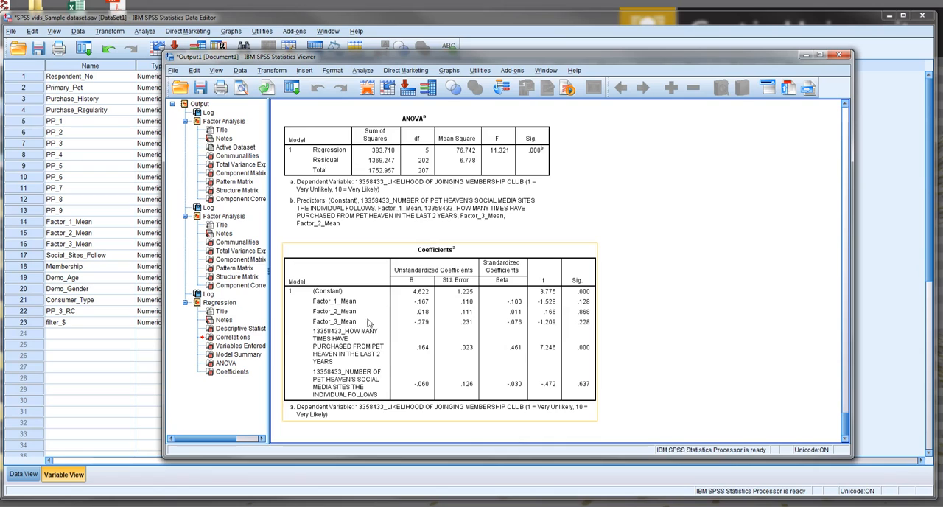
pyautogui.moveTo(517, 376)
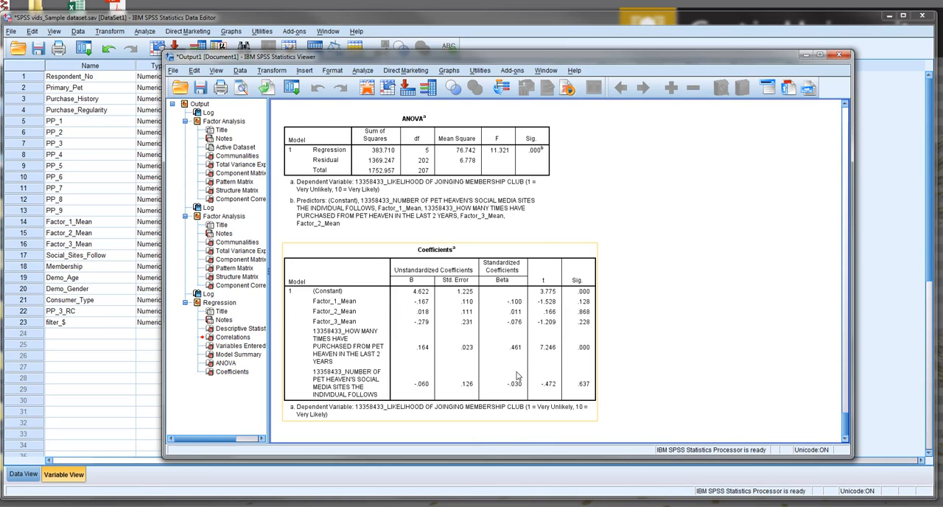
pyautogui.moveTo(771, 342)
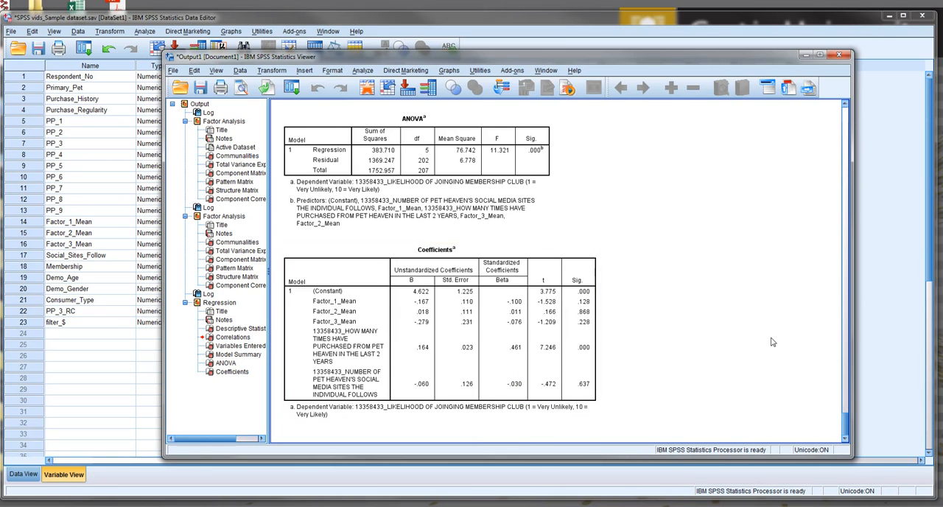
pyautogui.moveTo(732, 289)
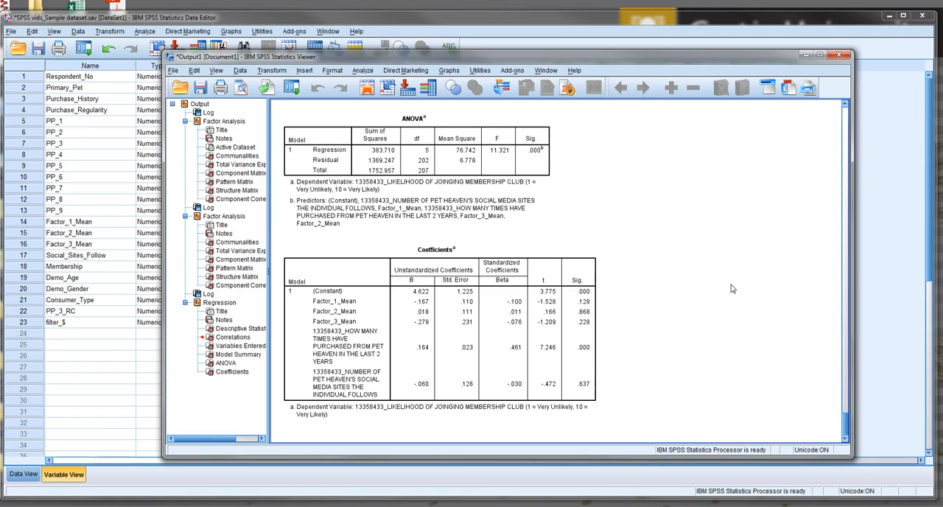
pyautogui.moveTo(203, 427)
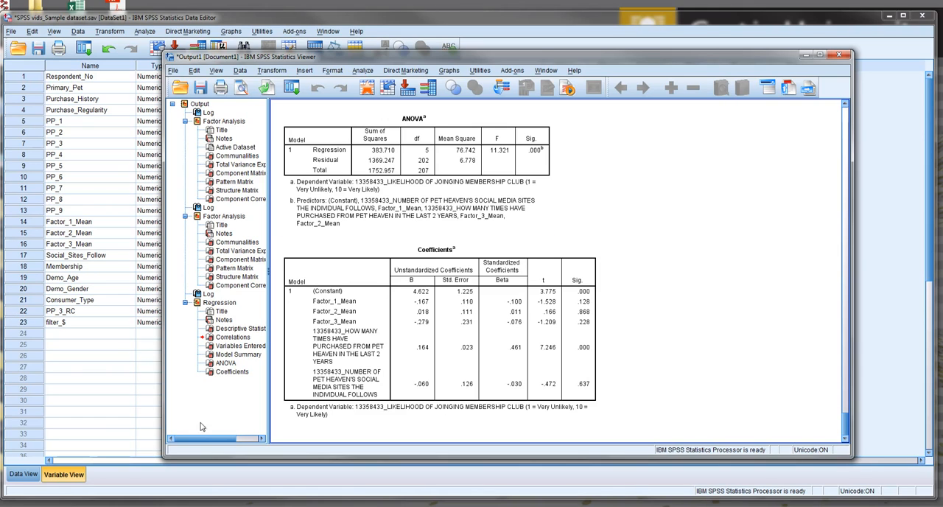